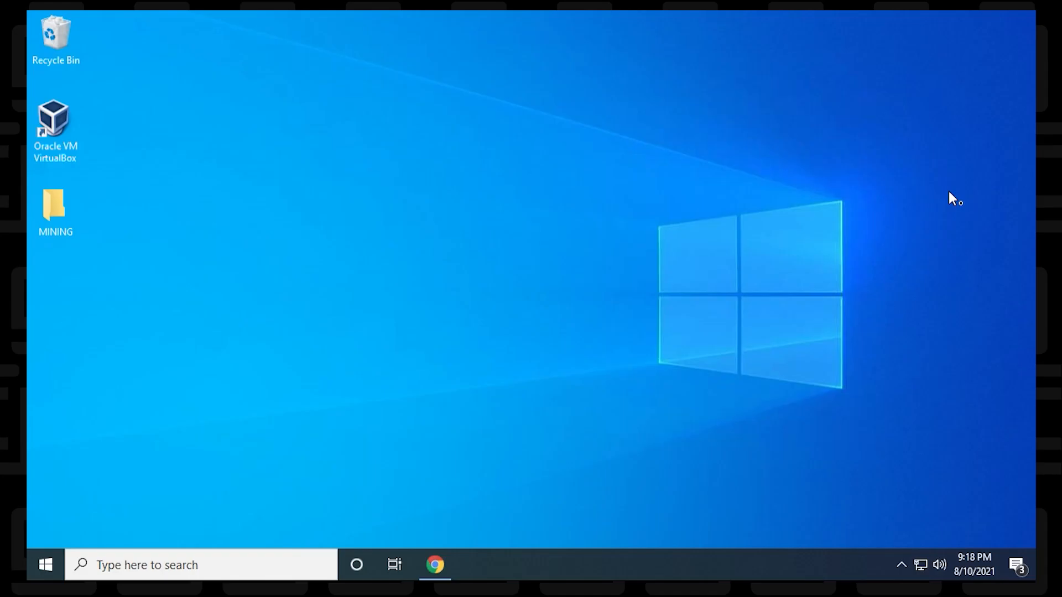
pyautogui.moveTo(434, 564)
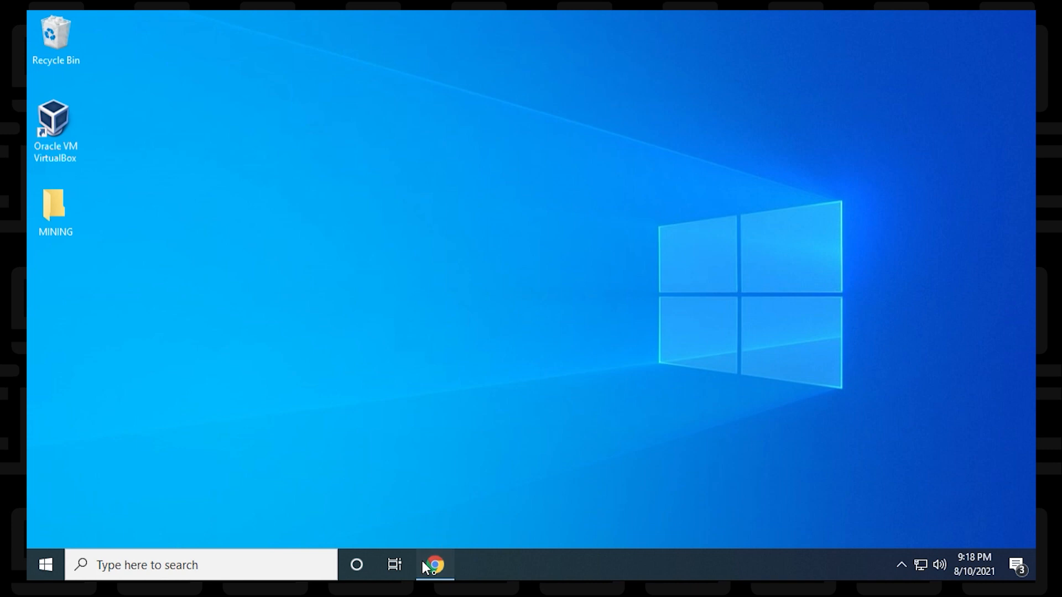
# Open the NebuTech/NBMiner v38.2 GitHub release page in Chrome and scroll to its assets.
pyautogui.click(433, 564)
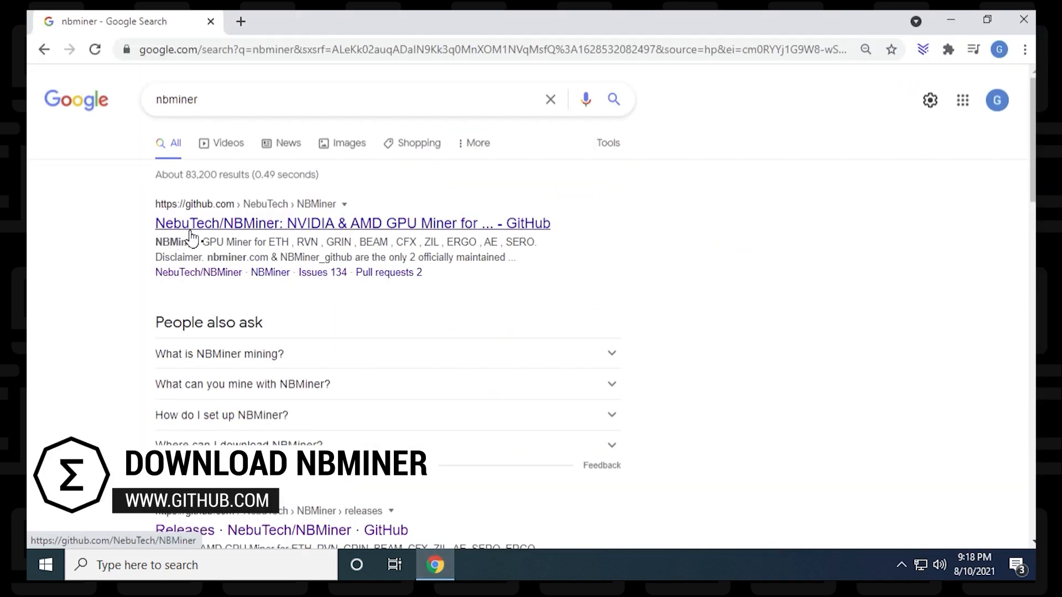
pyautogui.click(353, 223)
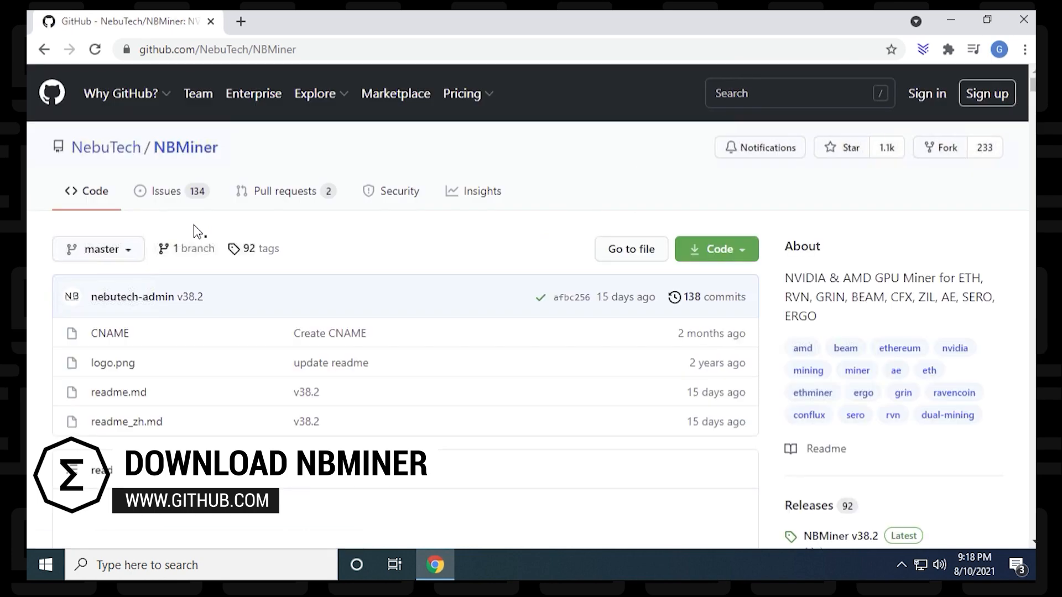
pyautogui.moveTo(570, 298)
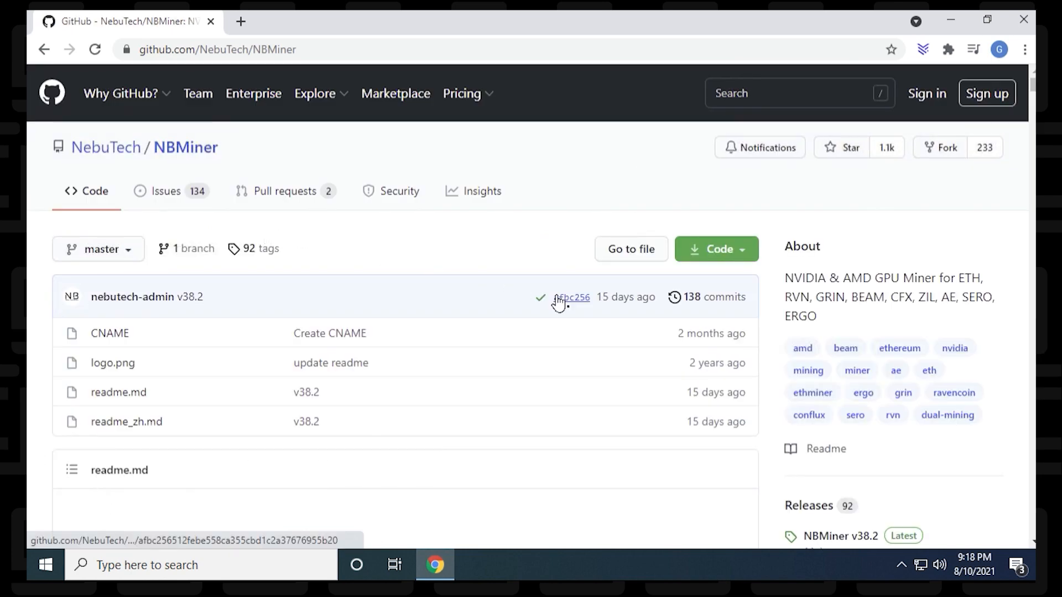
pyautogui.click(839, 536)
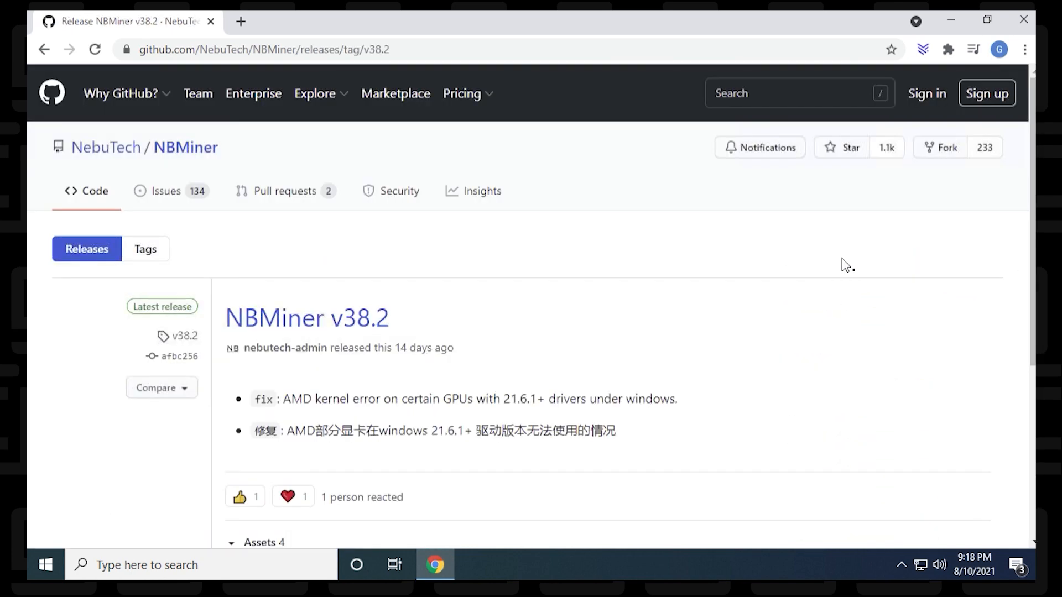
pyautogui.scroll(-3)
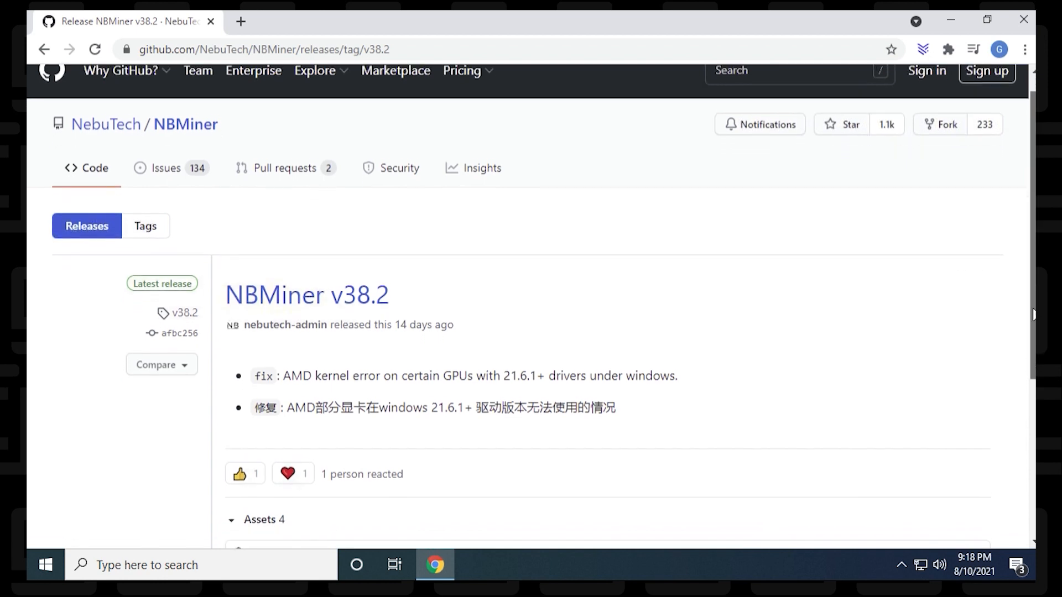
pyautogui.scroll(-3)
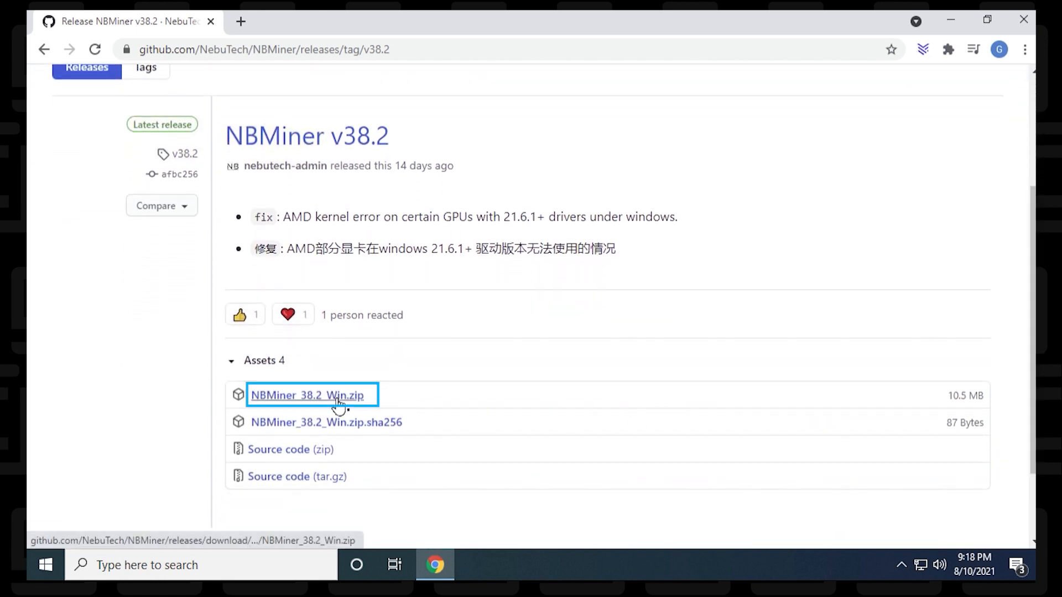
# Download NBMiner_38.2_Win.zip and keep it despite Chrome's dangerous-file warning.
pyautogui.click(307, 395)
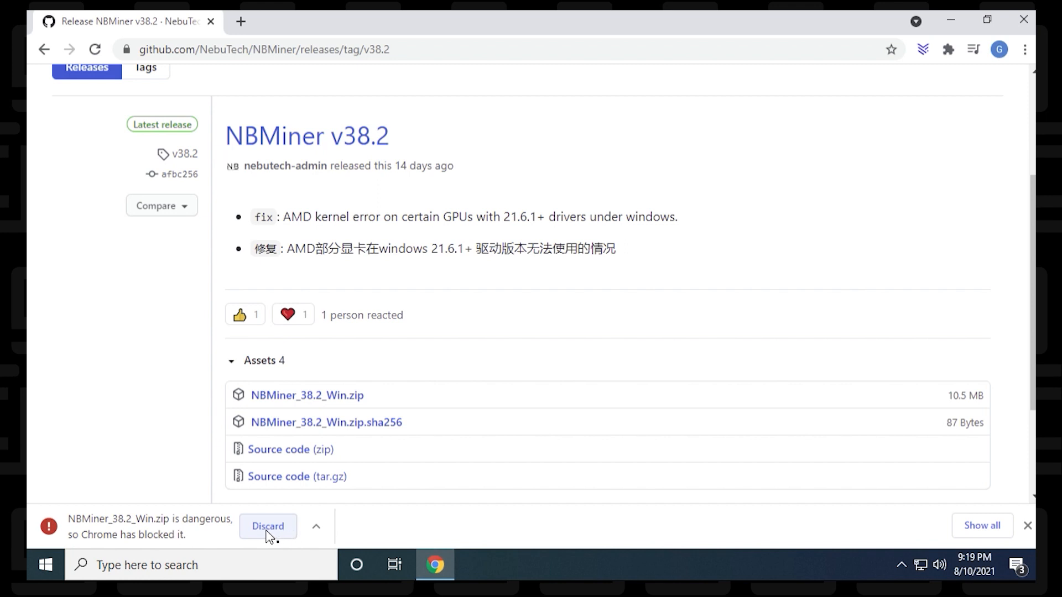
pyautogui.moveTo(112, 530)
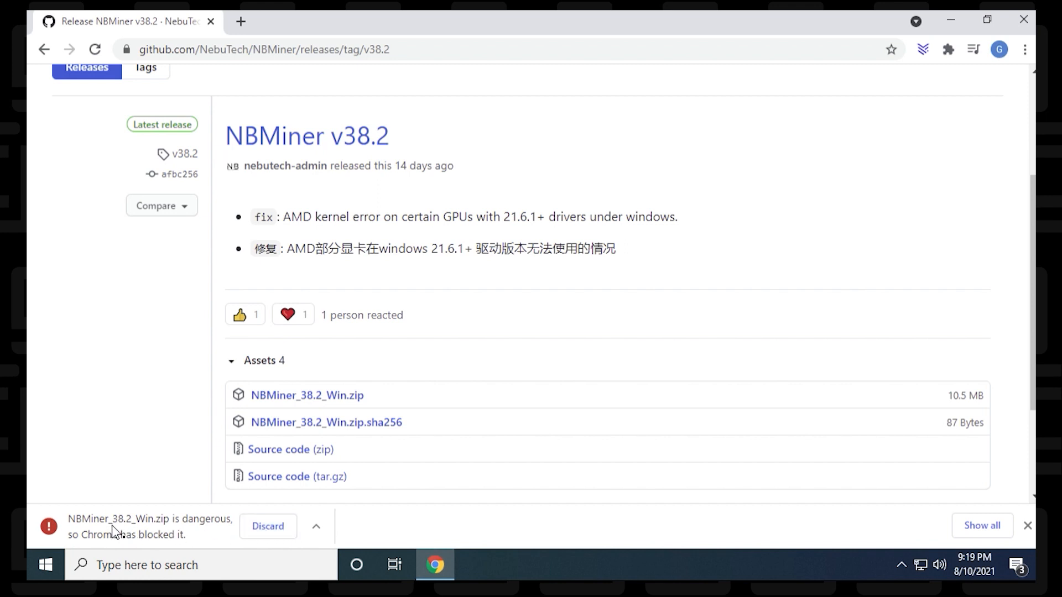
pyautogui.scroll(3)
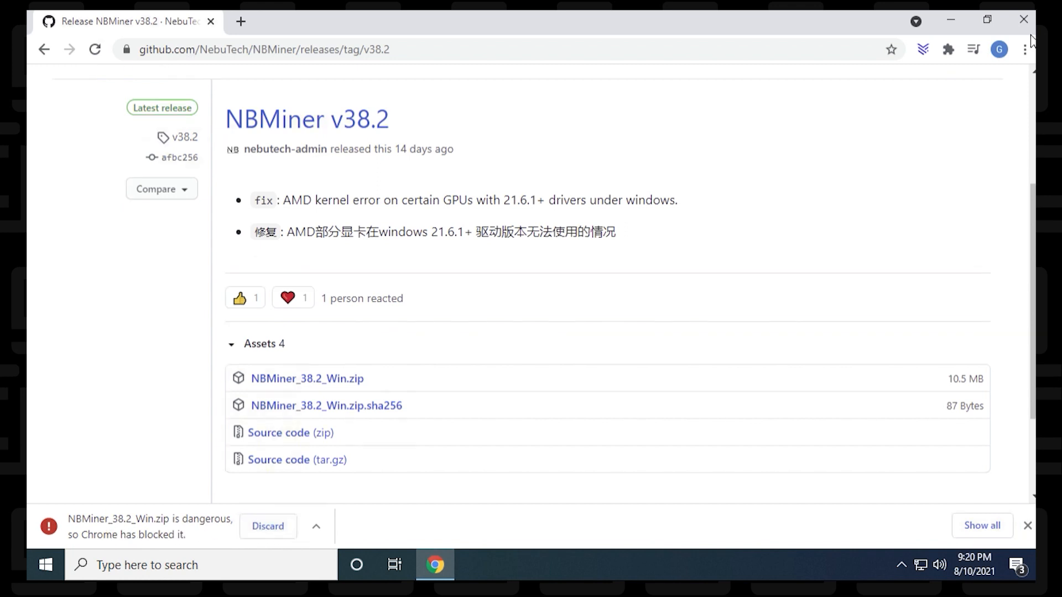
pyautogui.click(981, 525)
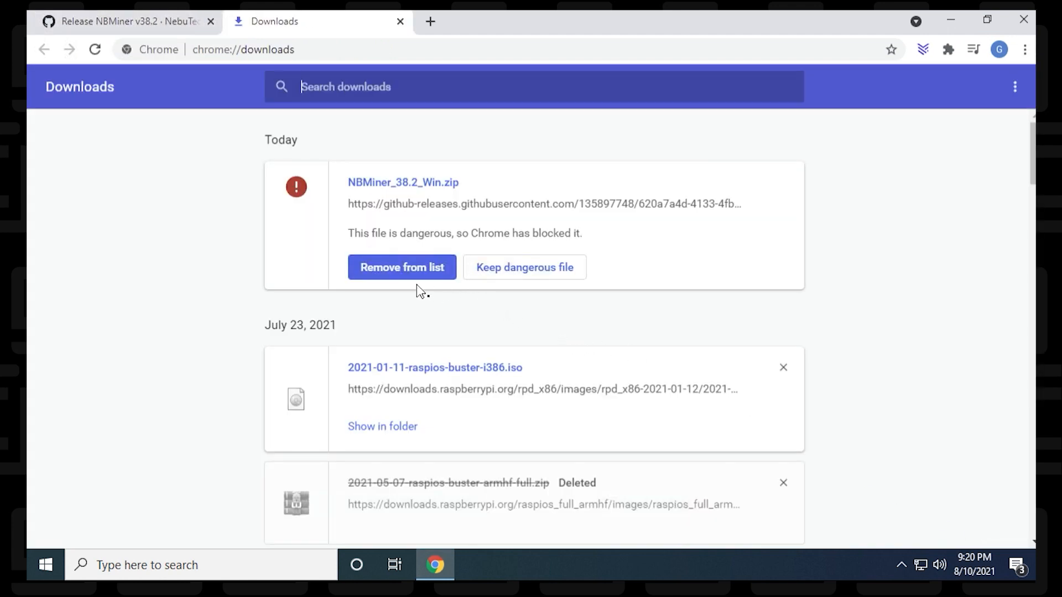
pyautogui.click(524, 266)
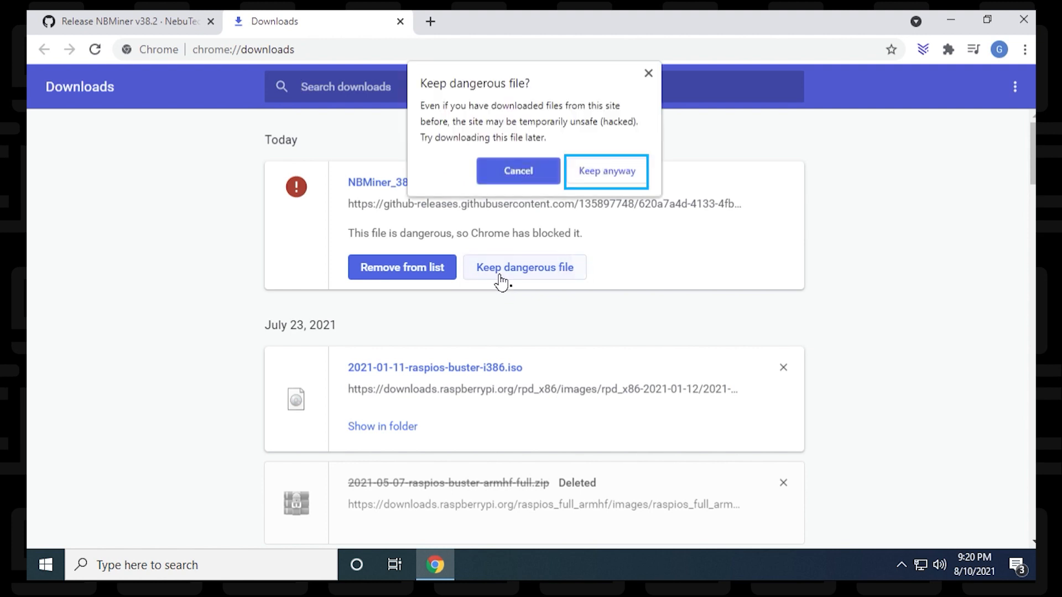
pyautogui.click(604, 171)
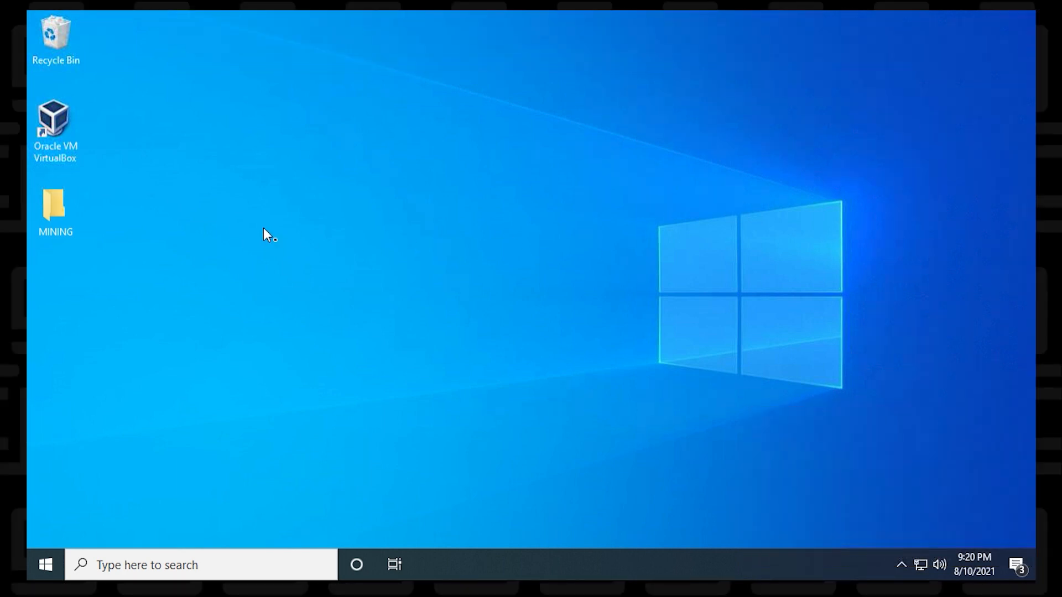
# Extract NBMiner_38.2_Win.zip in the MINING folder and open the NBMiner_Win folder.
pyautogui.click(55, 210)
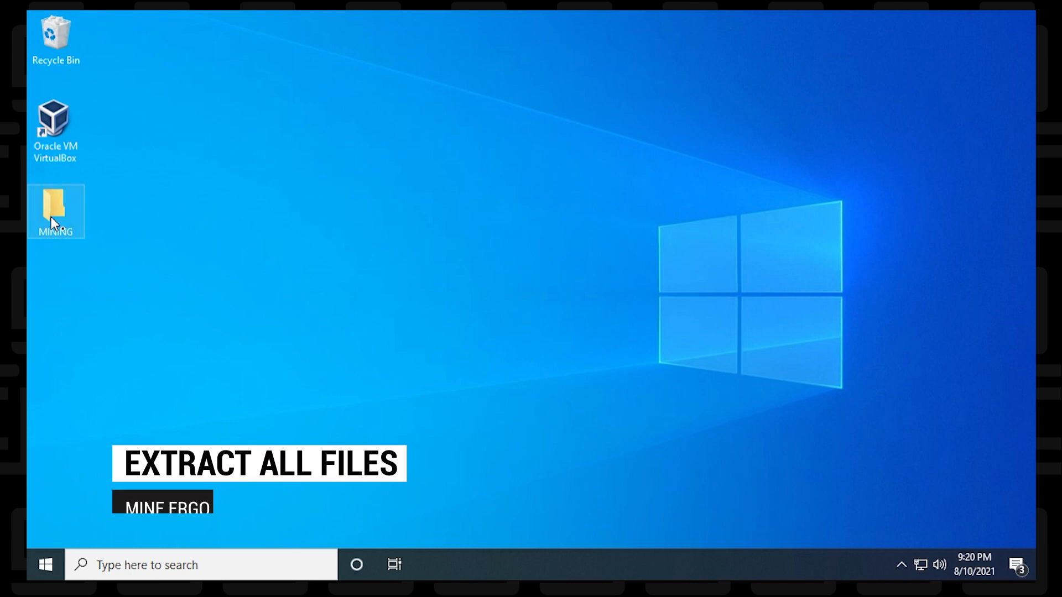
pyautogui.doubleClick(55, 211)
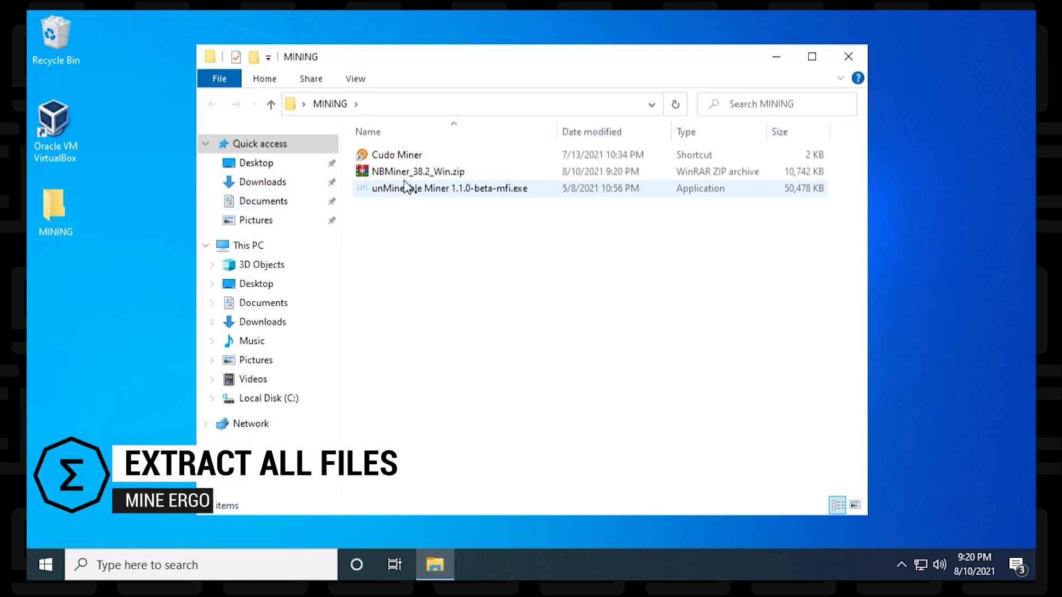
pyautogui.rightClick(418, 171)
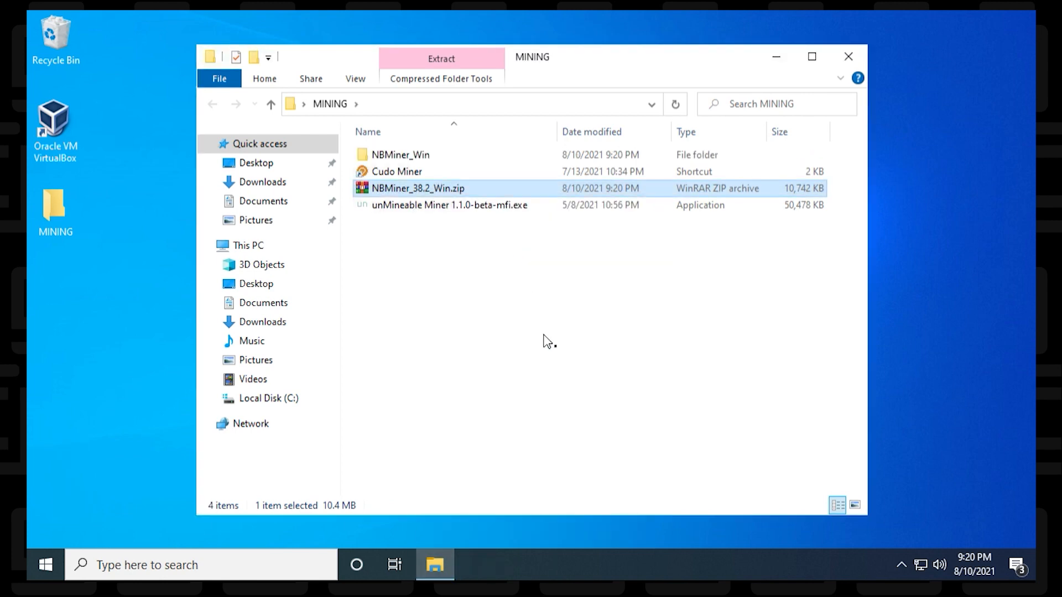
pyautogui.moveTo(479, 319)
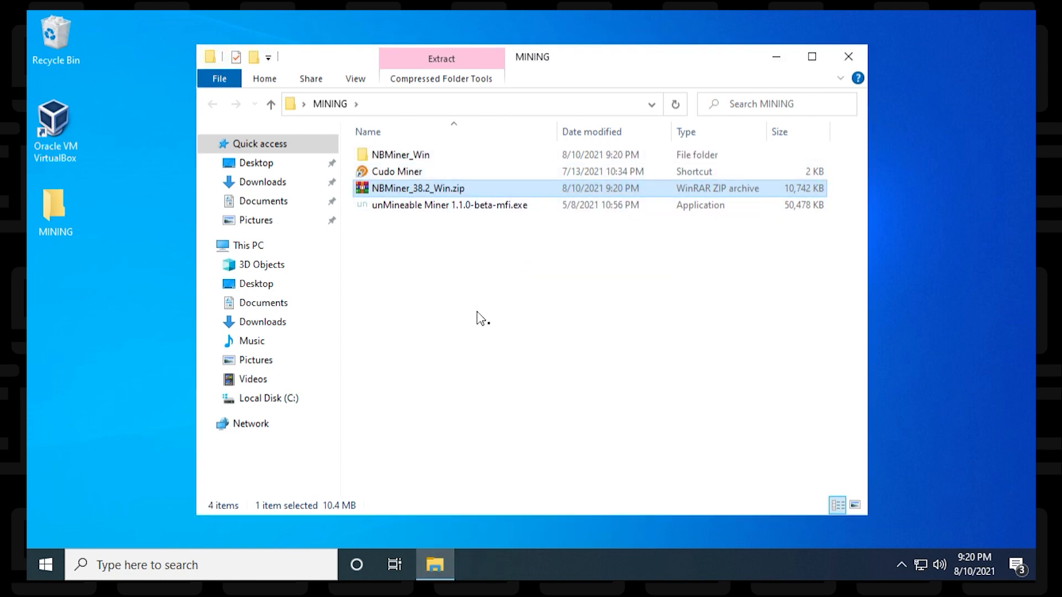
pyautogui.click(400, 155)
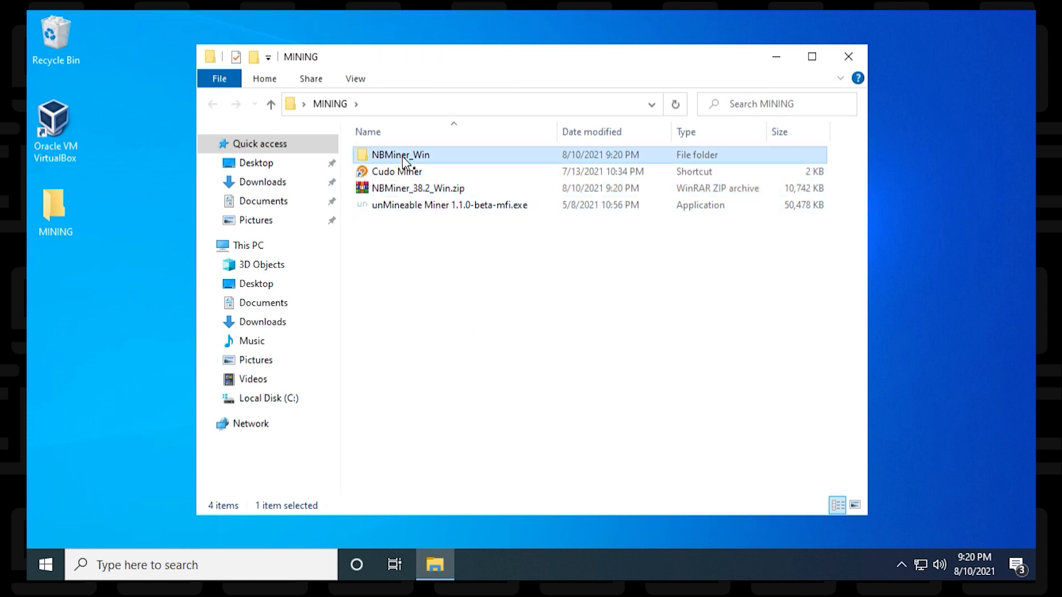
pyautogui.doubleClick(399, 154)
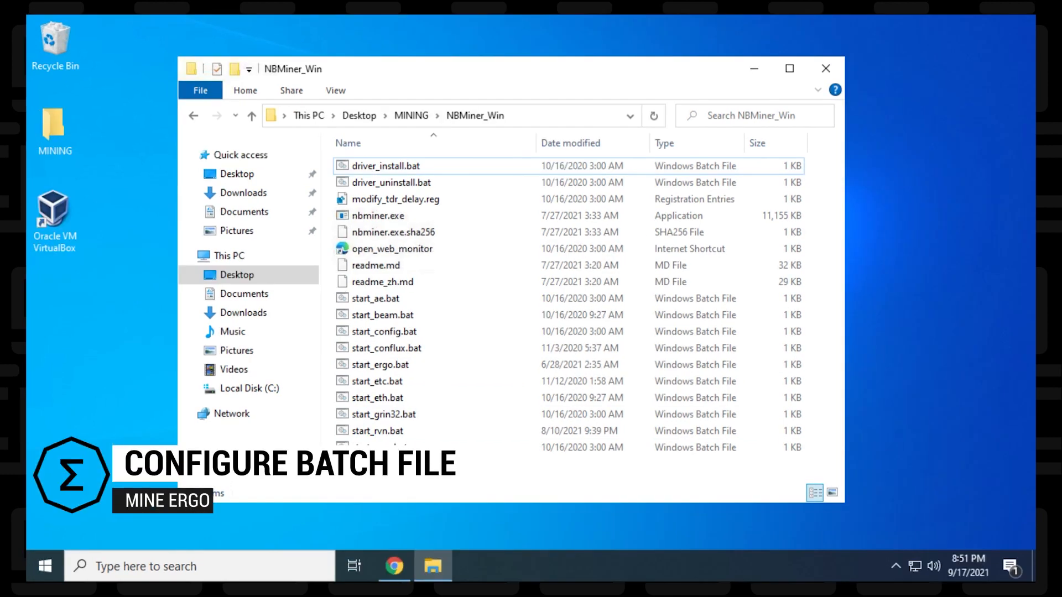
# Open start_ergo.bat from NBMiner_Win in Notepad to show its nbminer command line.
pyautogui.click(382, 282)
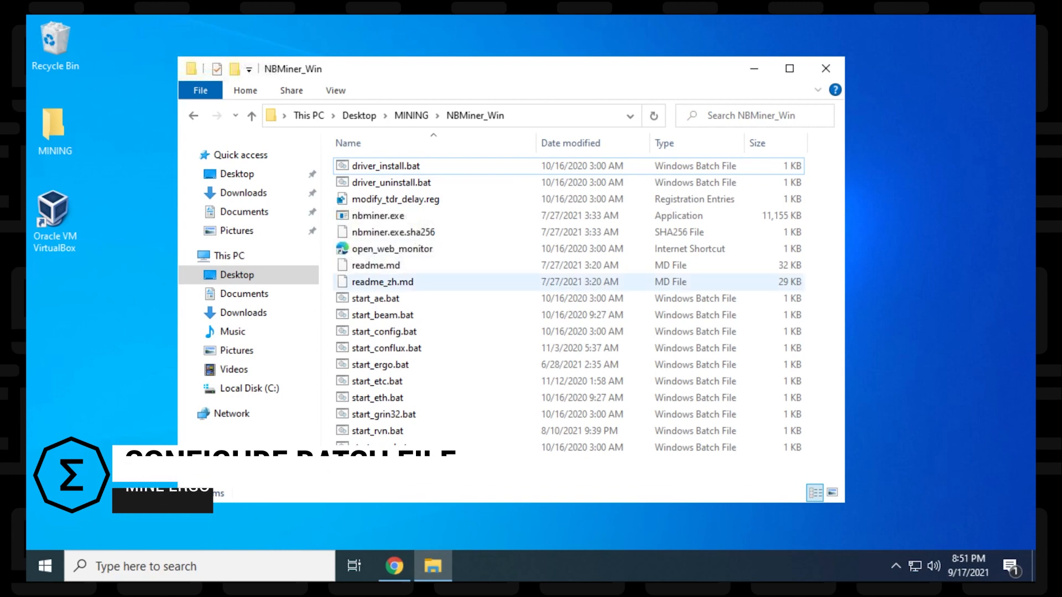
pyautogui.click(383, 365)
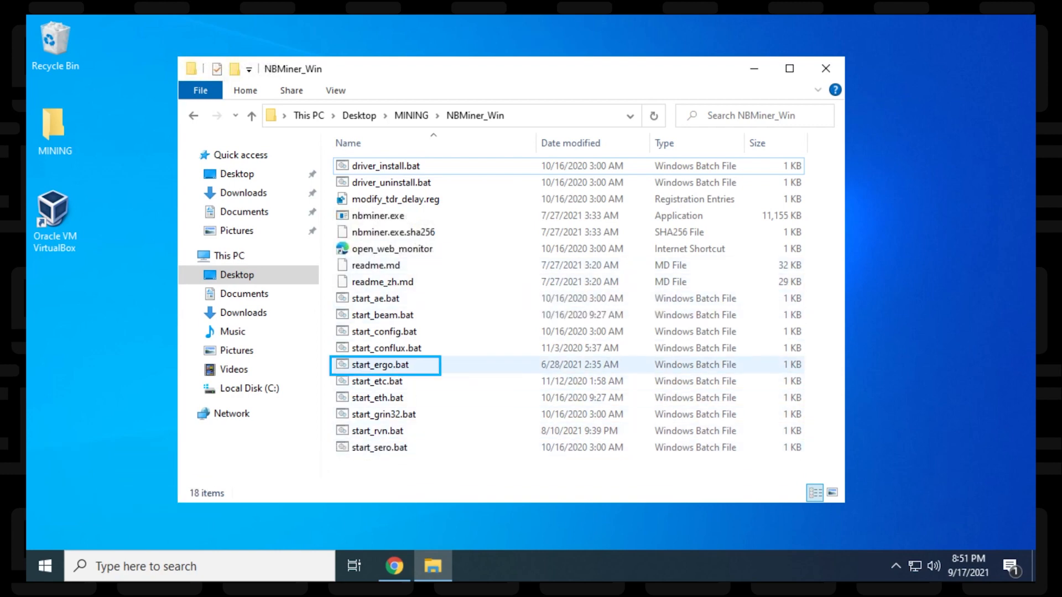
pyautogui.click(378, 364)
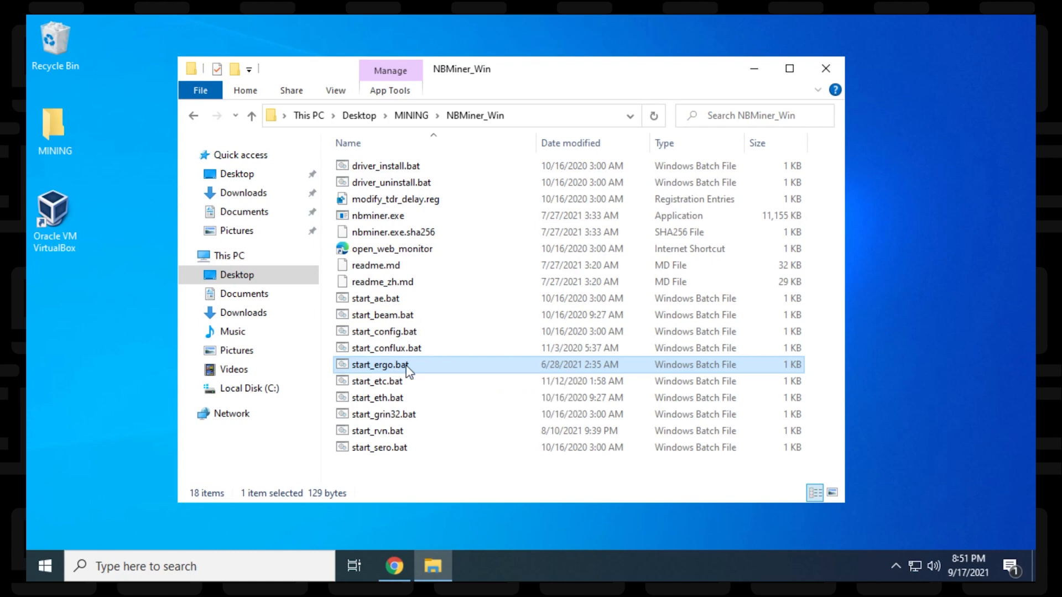
pyautogui.moveTo(488, 53)
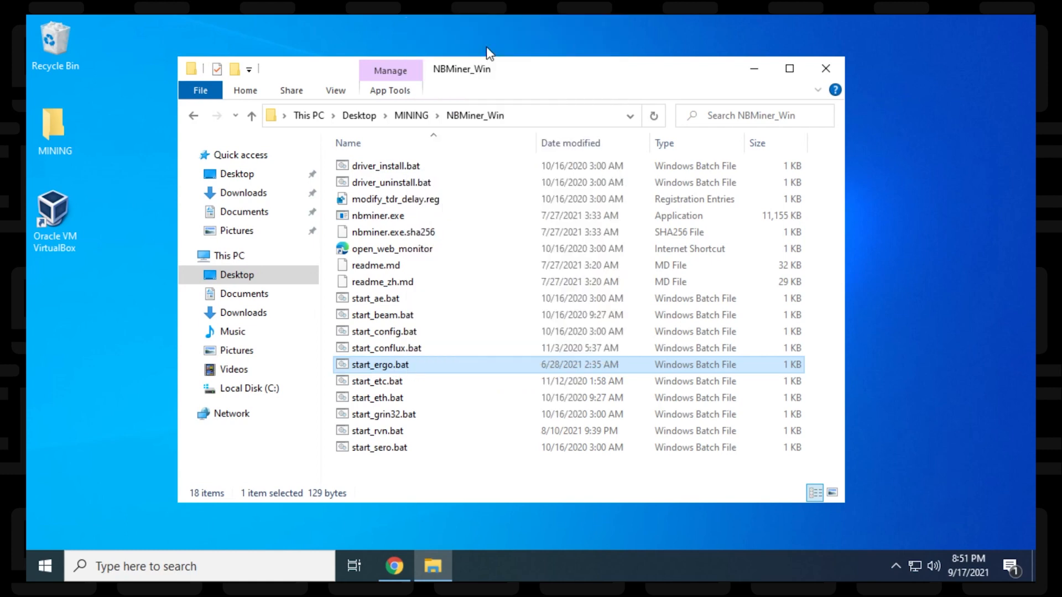
pyautogui.doubleClick(381, 364)
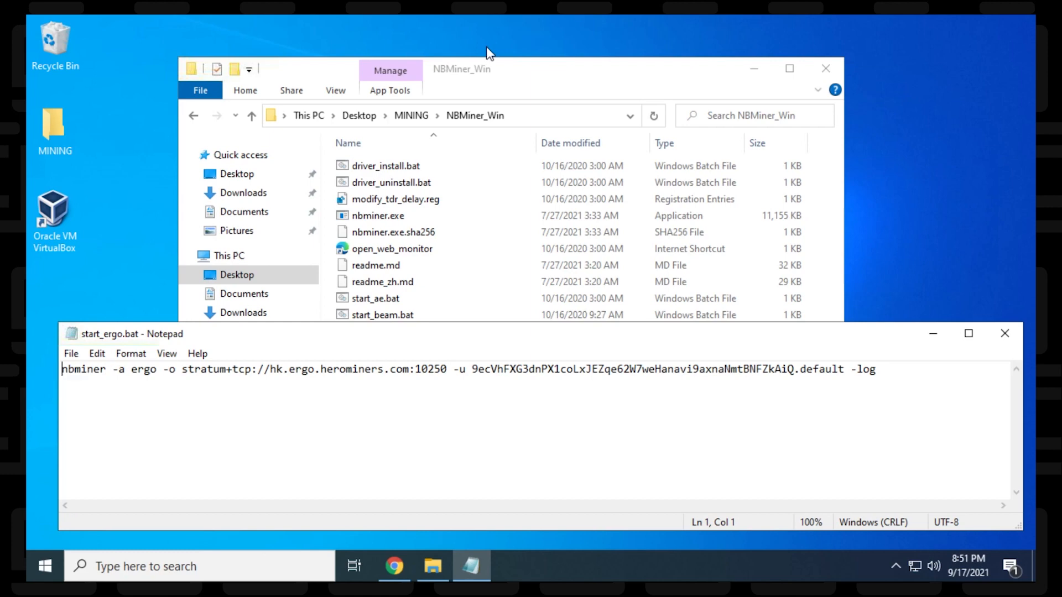
pyautogui.doubleClick(142, 369)
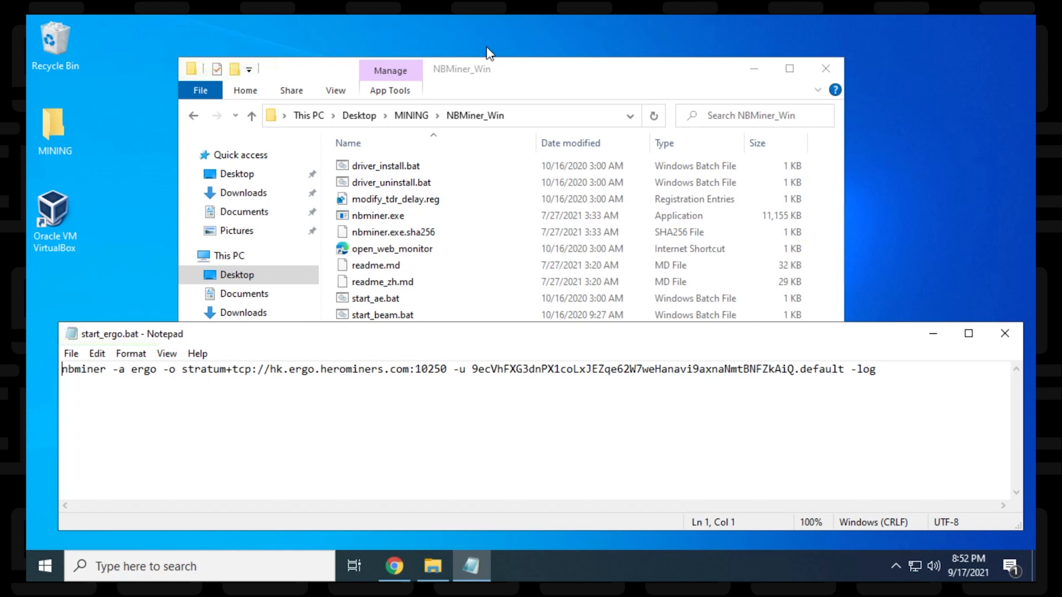
pyautogui.doubleClick(339, 368)
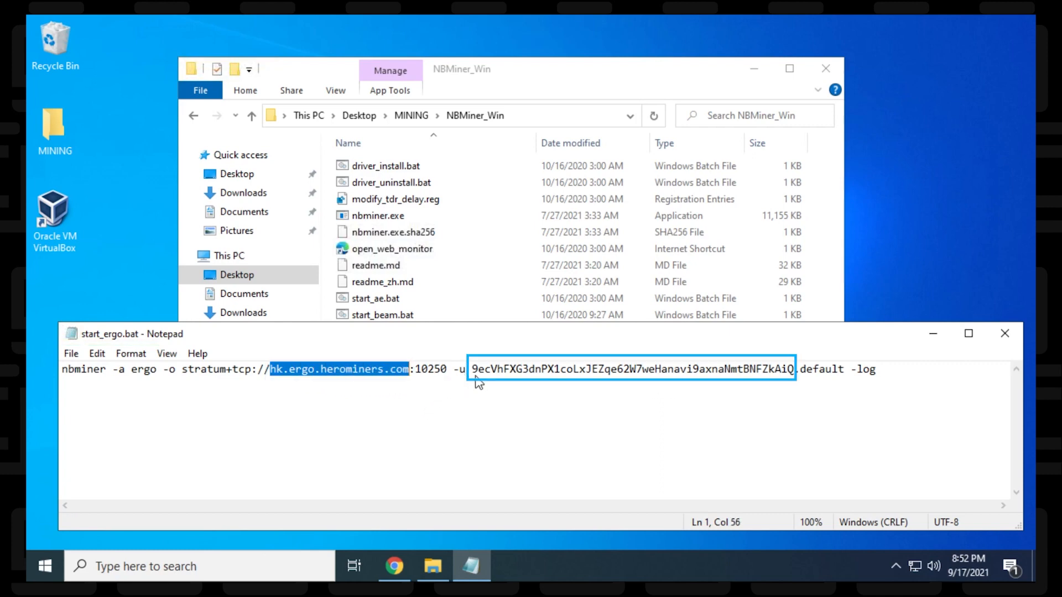
pyautogui.click(801, 400)
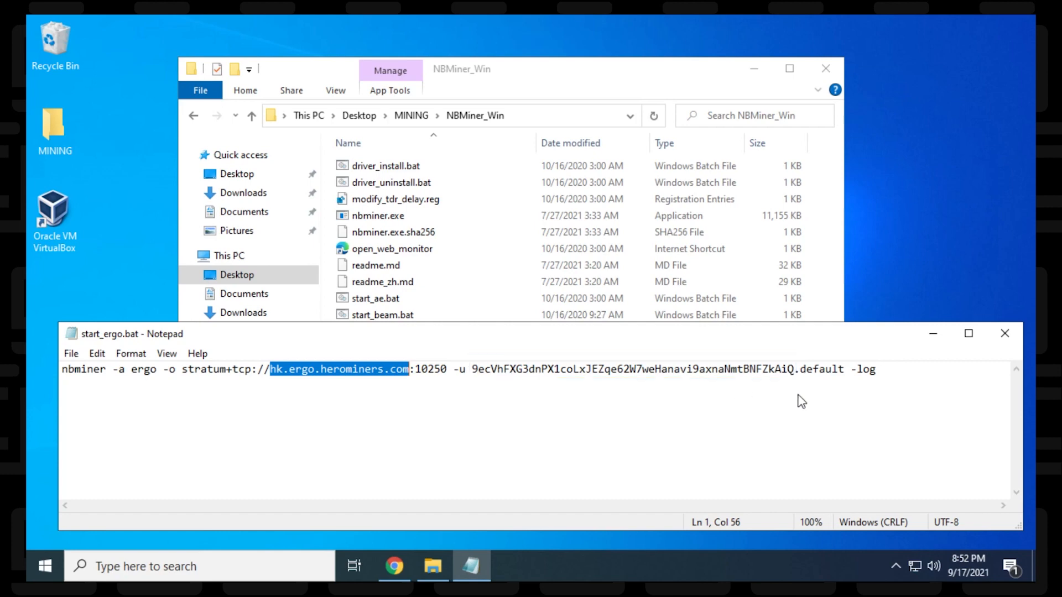
pyautogui.doubleClick(821, 369)
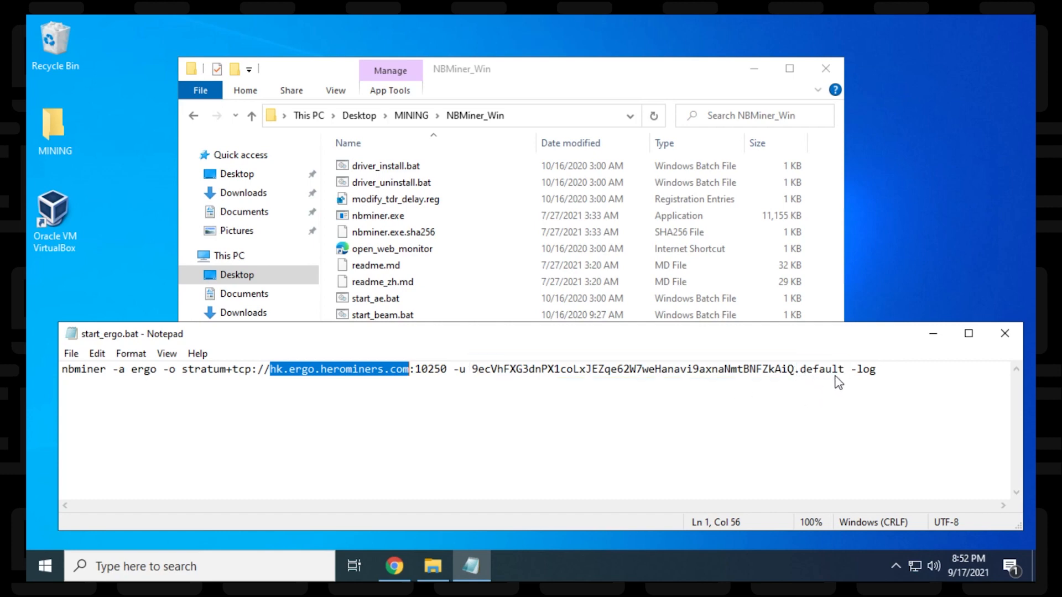
pyautogui.moveTo(866, 381)
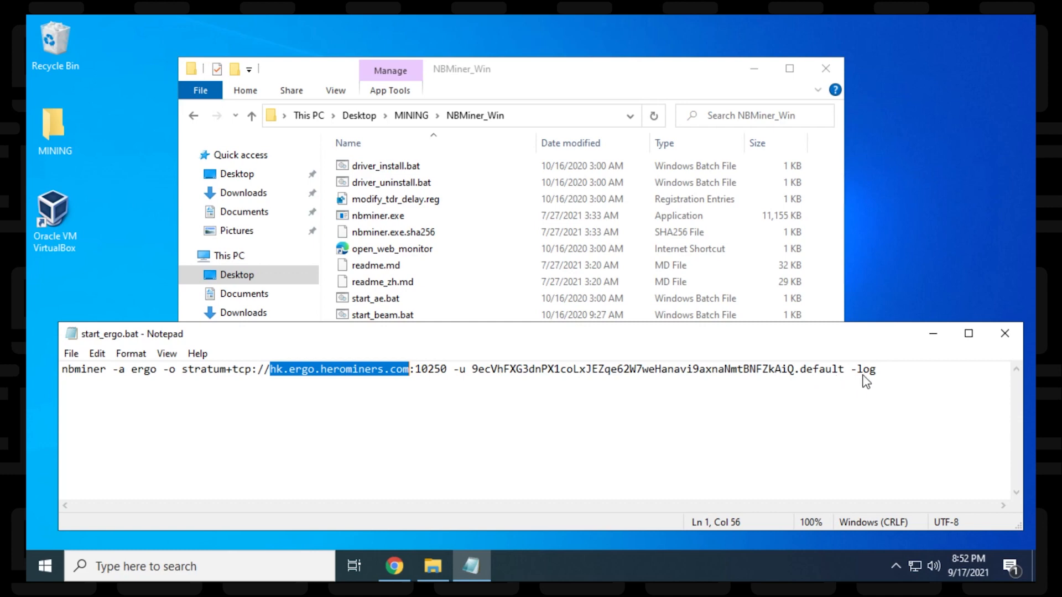
pyautogui.moveTo(870, 399)
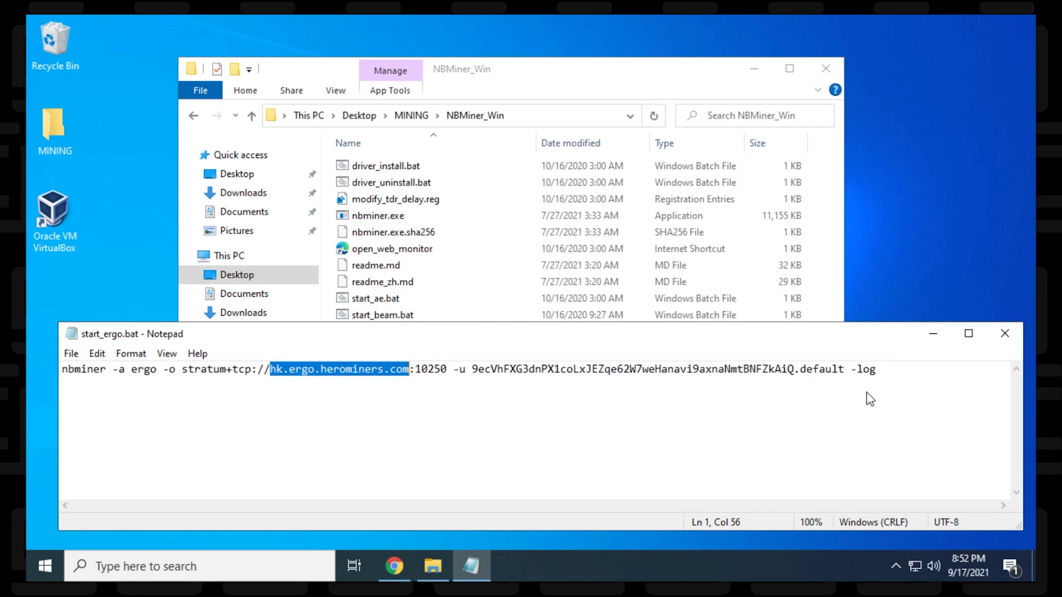
# Copy the North America East address ca.ergo.herominers.com:1180 from the HeroMiners site.
pyautogui.click(393, 566)
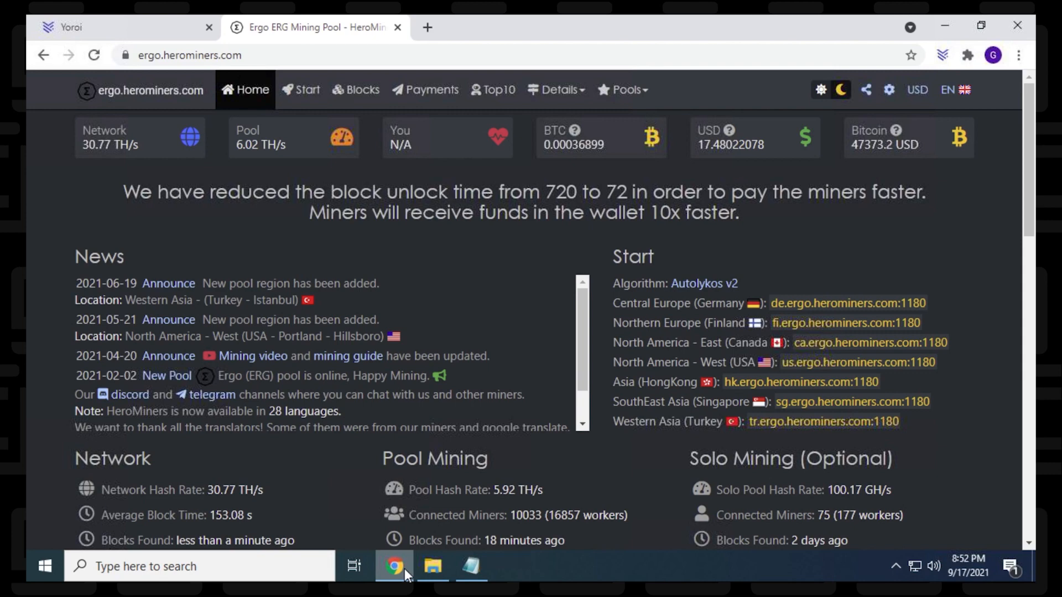
pyautogui.moveTo(401, 484)
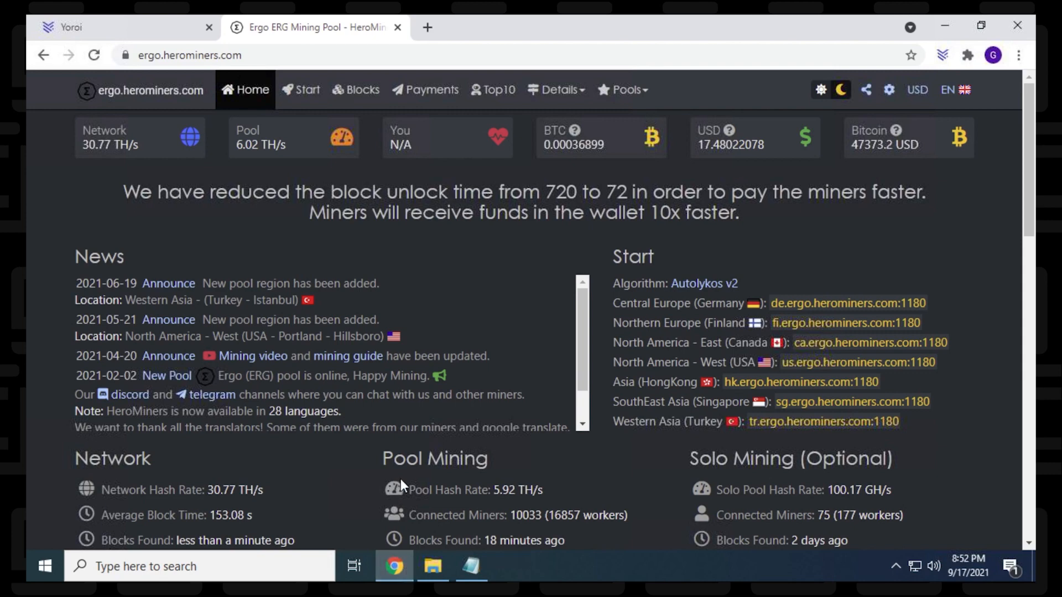
pyautogui.moveTo(690, 364)
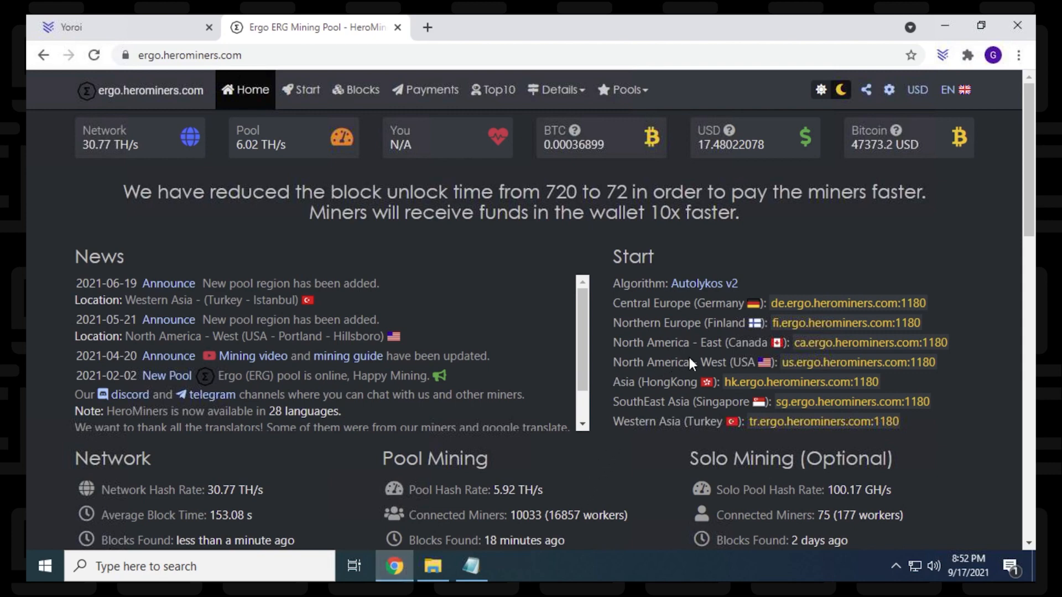
pyautogui.moveTo(786, 355)
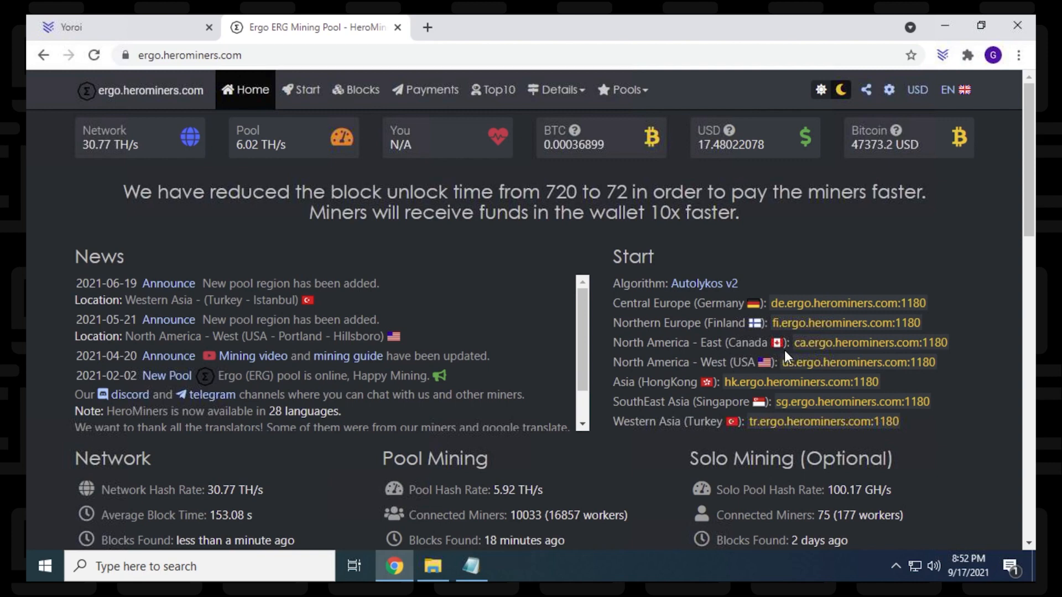
pyautogui.moveTo(767, 372)
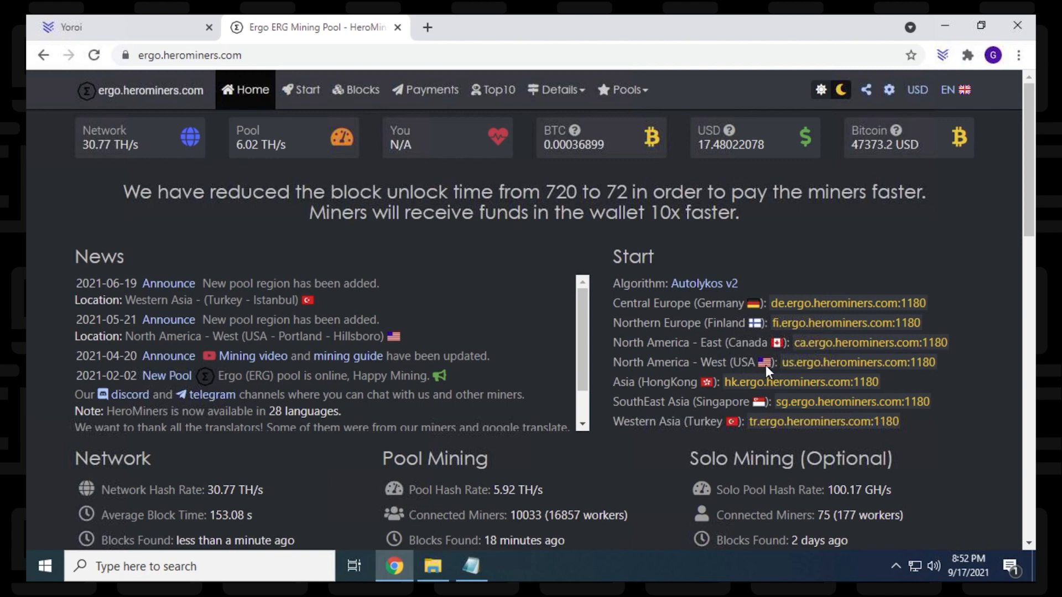
pyautogui.moveTo(770, 371)
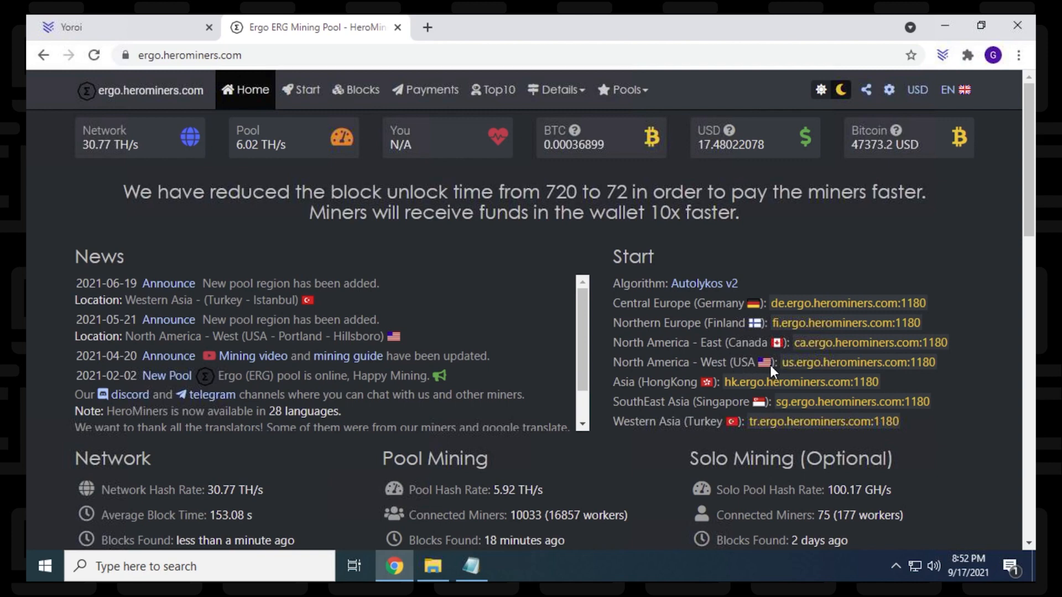
pyautogui.moveTo(787, 340)
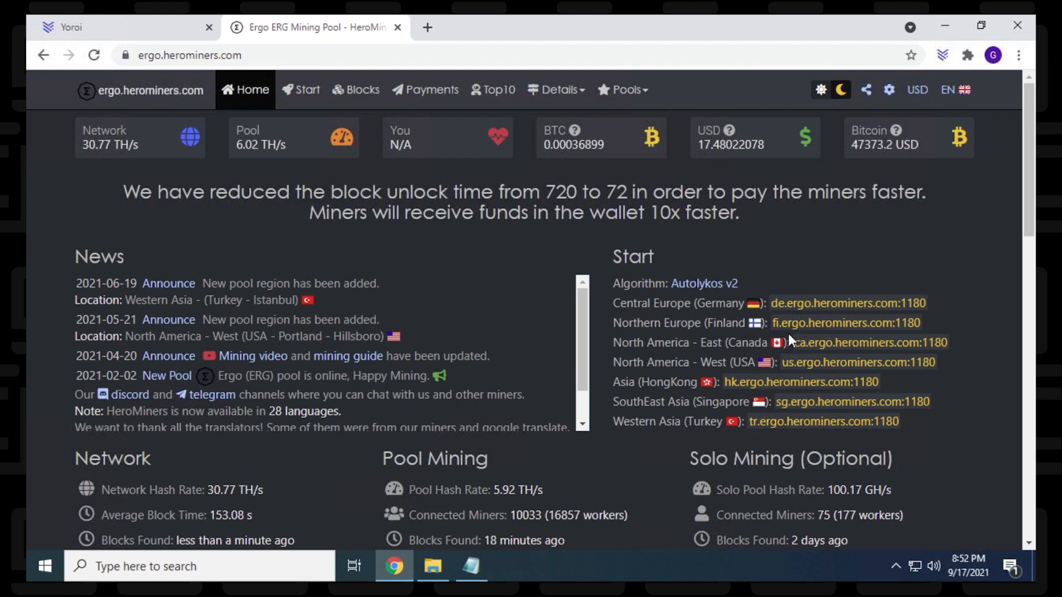
pyautogui.moveTo(810, 437)
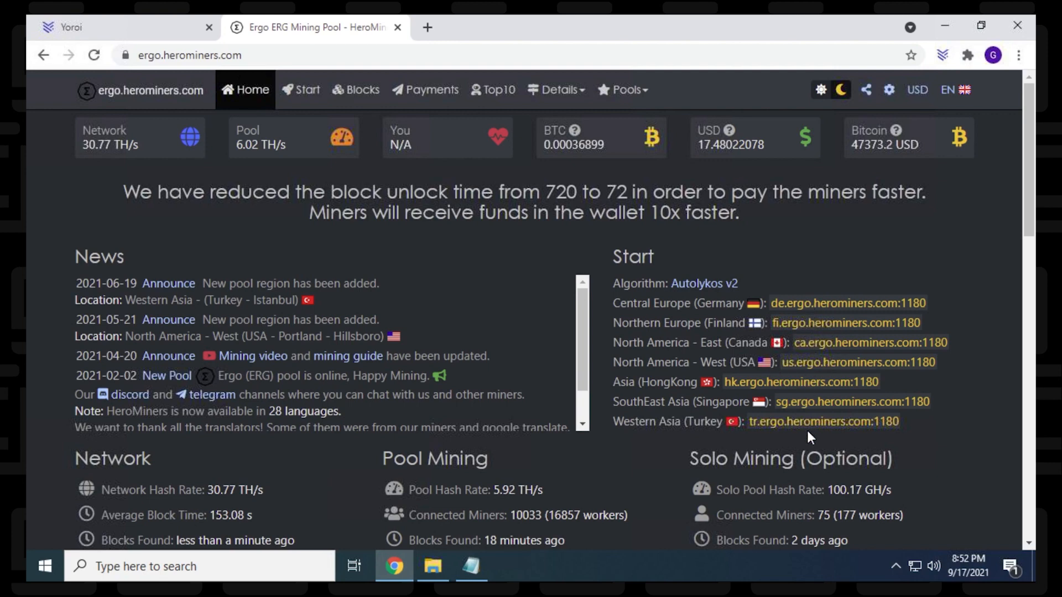
pyautogui.moveTo(947, 349)
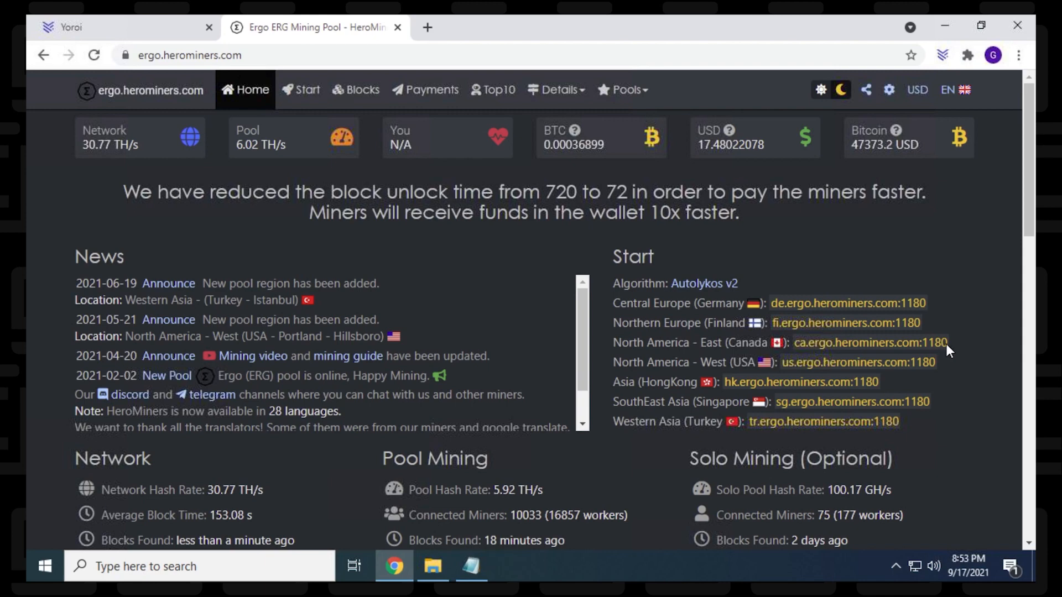
pyautogui.doubleClick(870, 343)
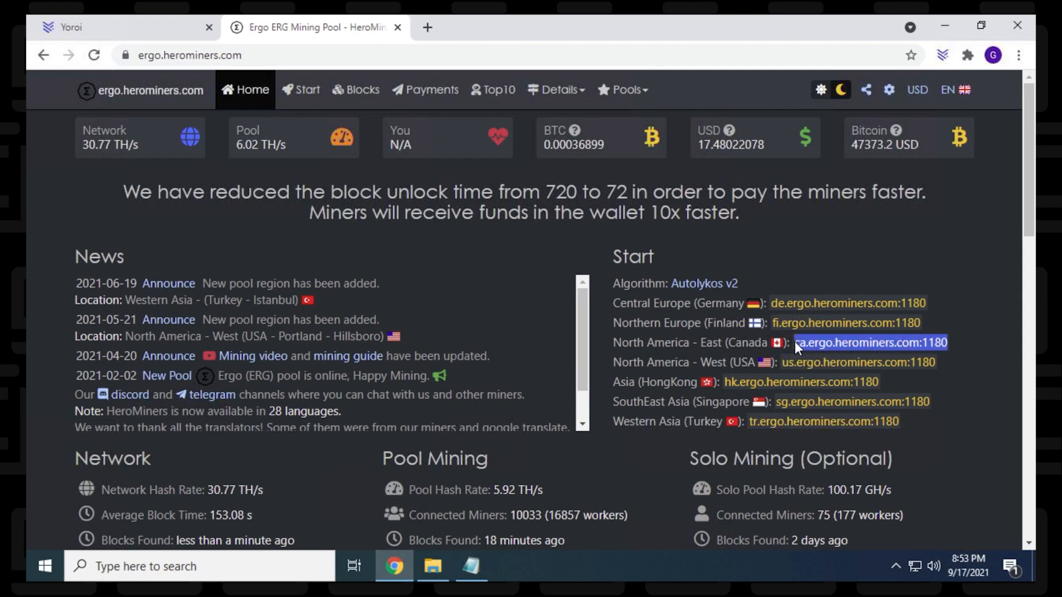
pyautogui.moveTo(847, 351)
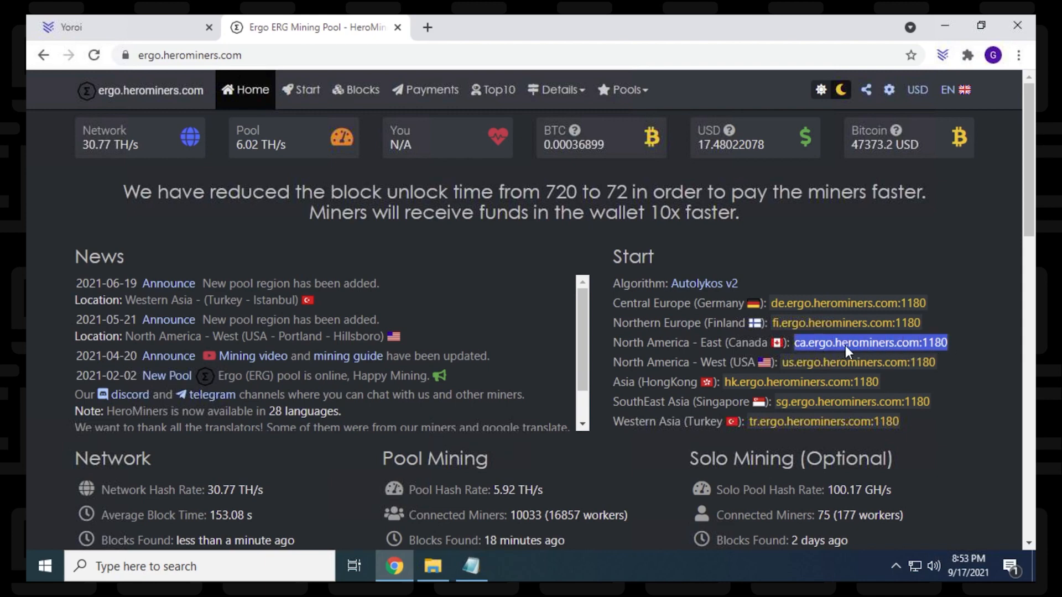
pyautogui.rightClick(869, 343)
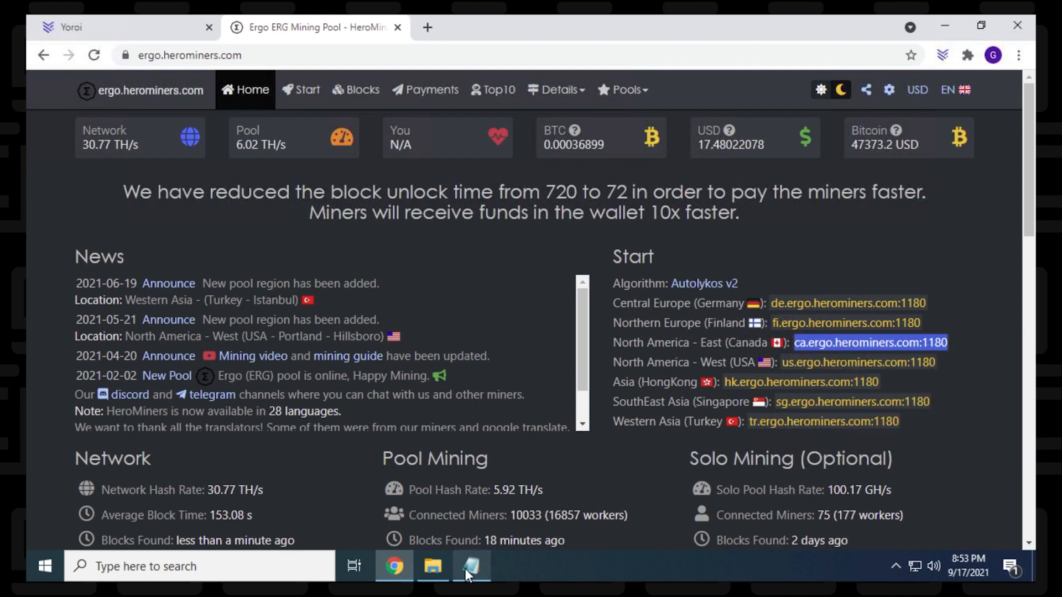
# Paste ca.ergo.herominers.com:1180 over the Hong Kong host in start_ergo.bat.
pyautogui.click(471, 566)
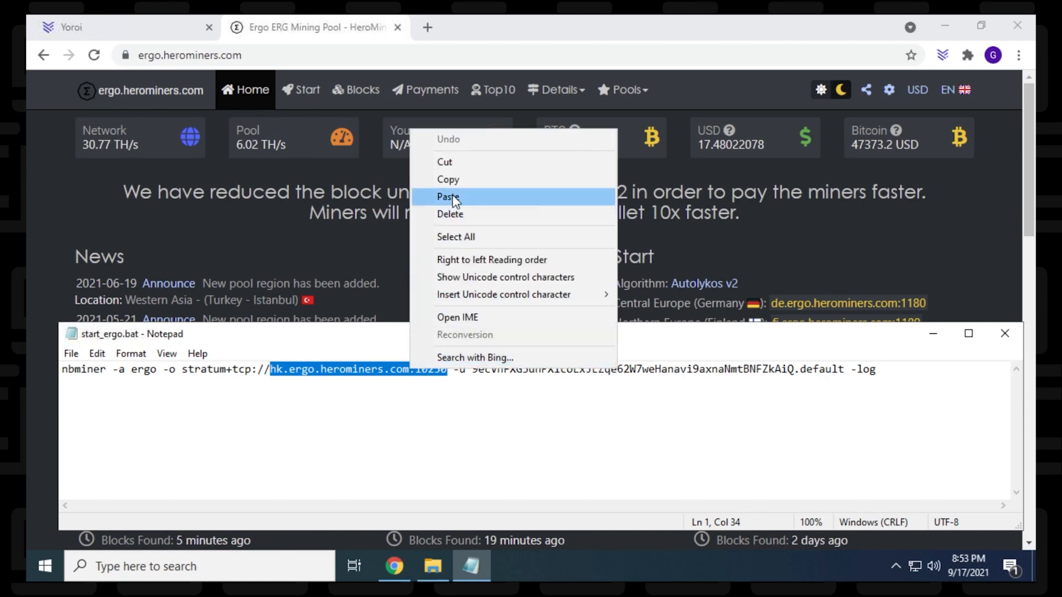
pyautogui.click(448, 196)
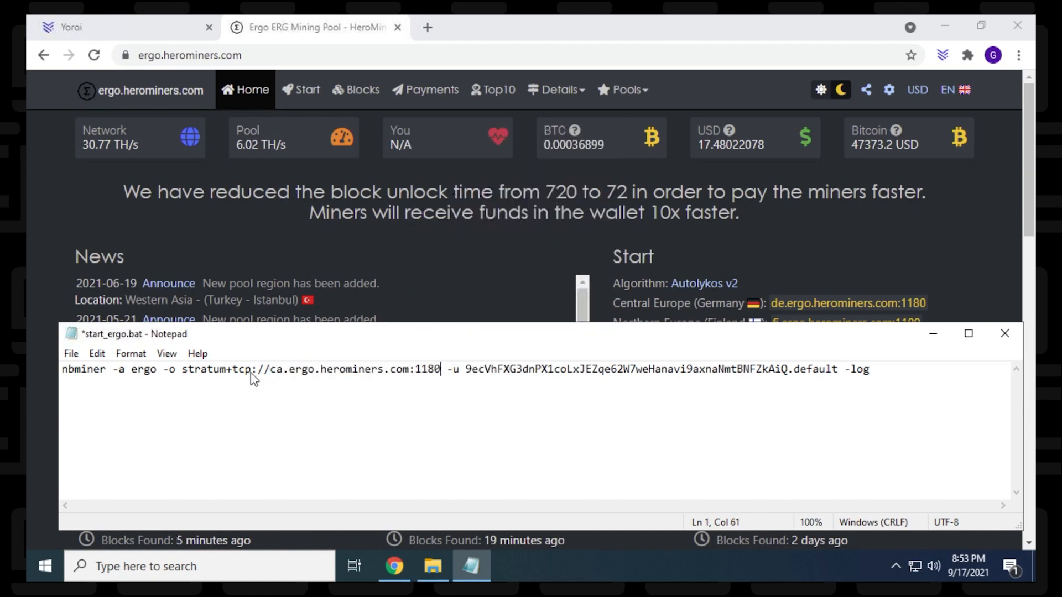
pyautogui.moveTo(270, 380)
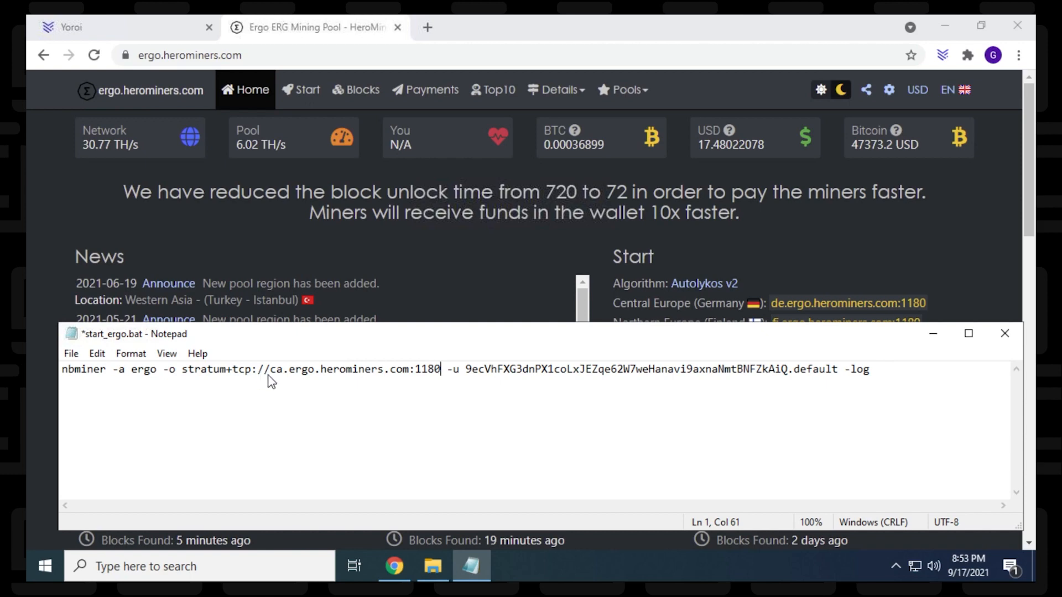
pyautogui.moveTo(382, 385)
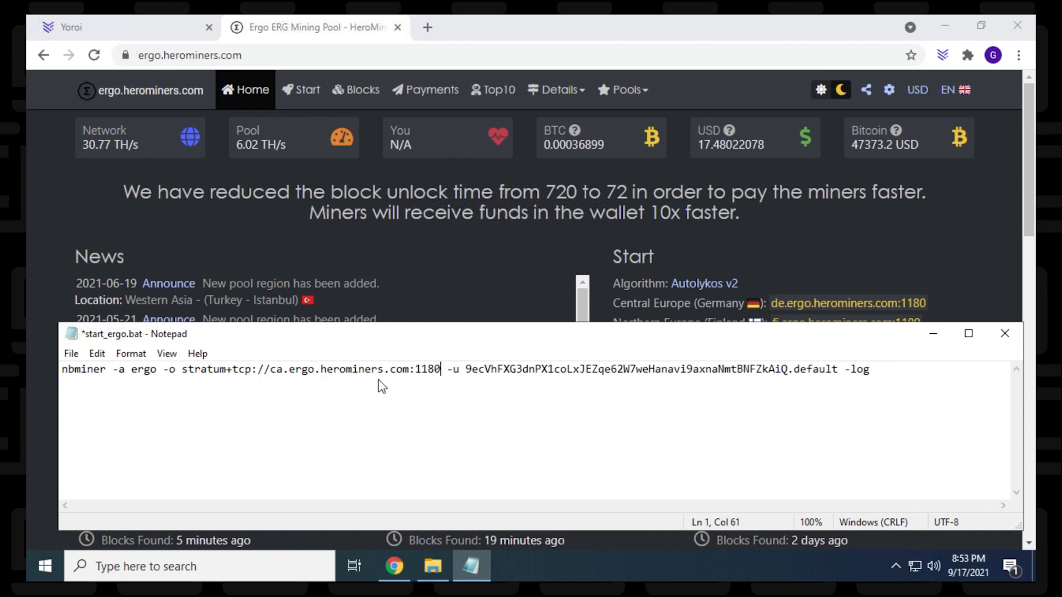
pyautogui.moveTo(494, 386)
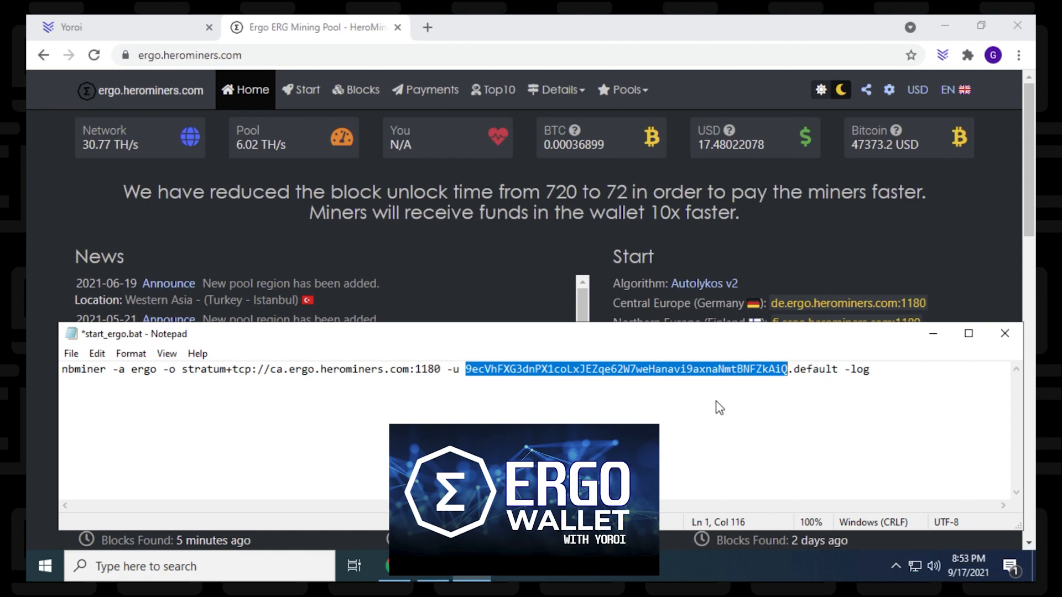
pyautogui.moveTo(565, 298)
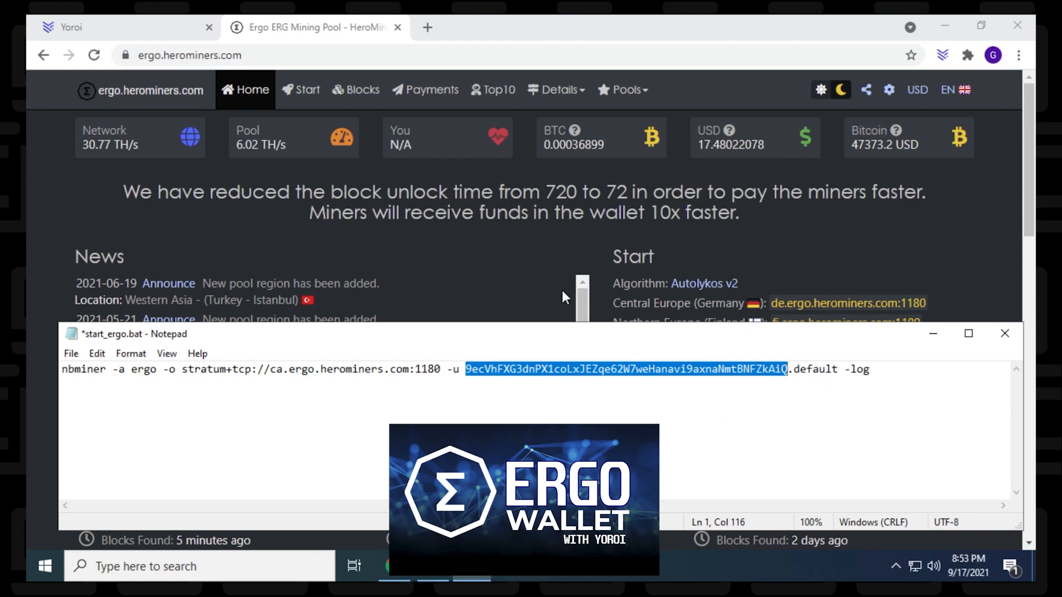
# Copy the GEEKRAR EGO wallet's P2PK address from Yoroi's Receive tab.
pyautogui.click(122, 27)
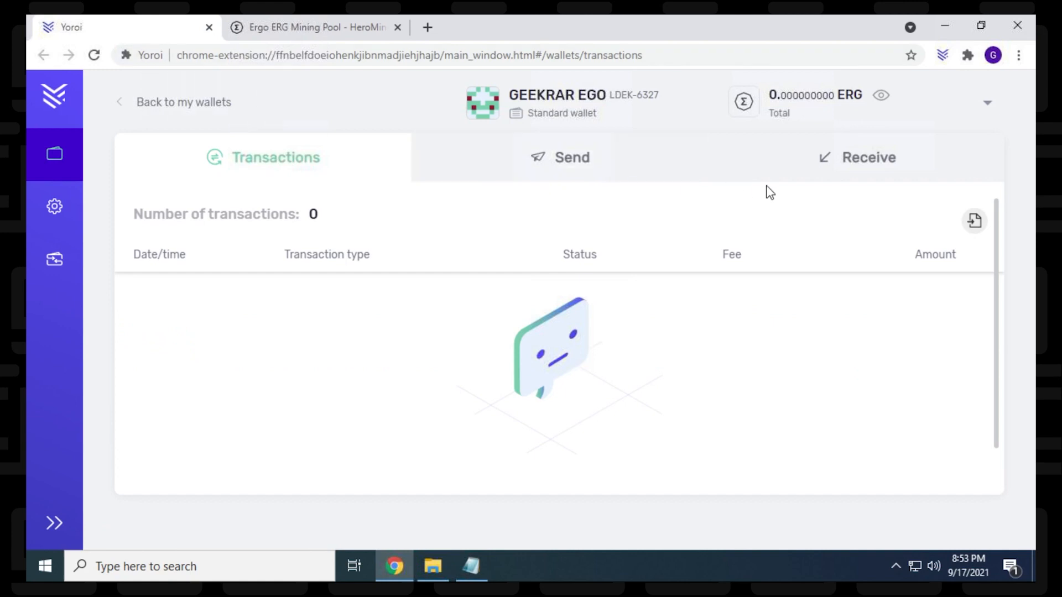
pyautogui.click(868, 157)
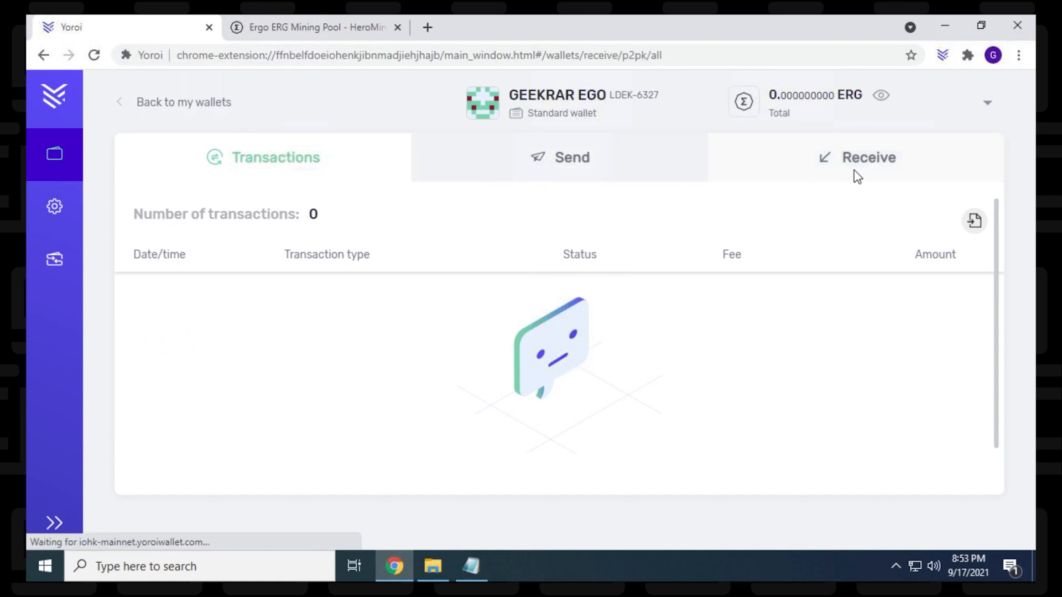
pyautogui.click(869, 157)
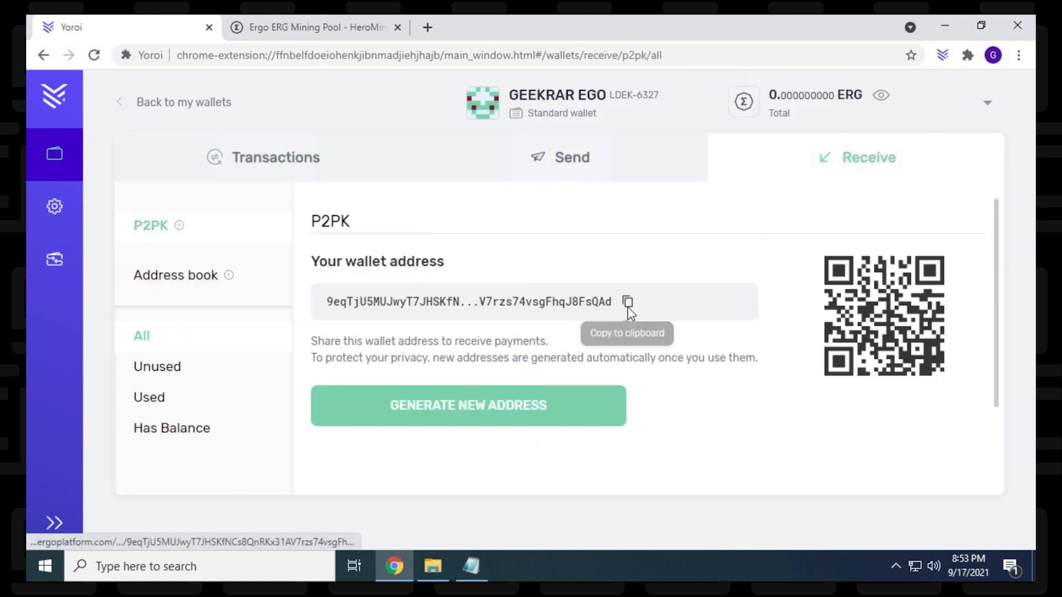
pyautogui.moveTo(470, 567)
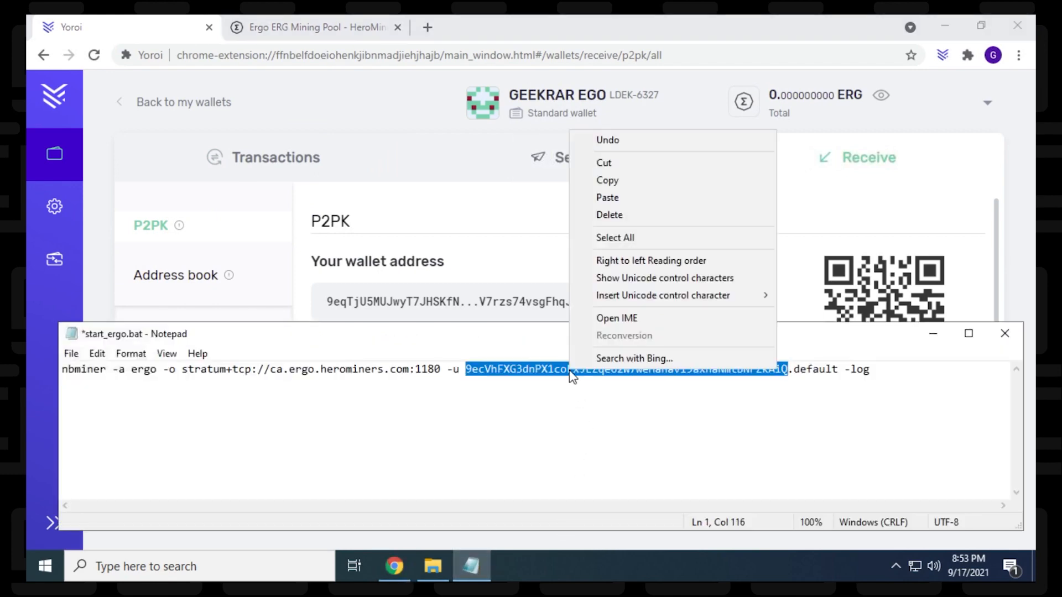
# Paste the Yoroi wallet address, rename worker 'default' to CJMINER, then save and close.
pyautogui.click(606, 197)
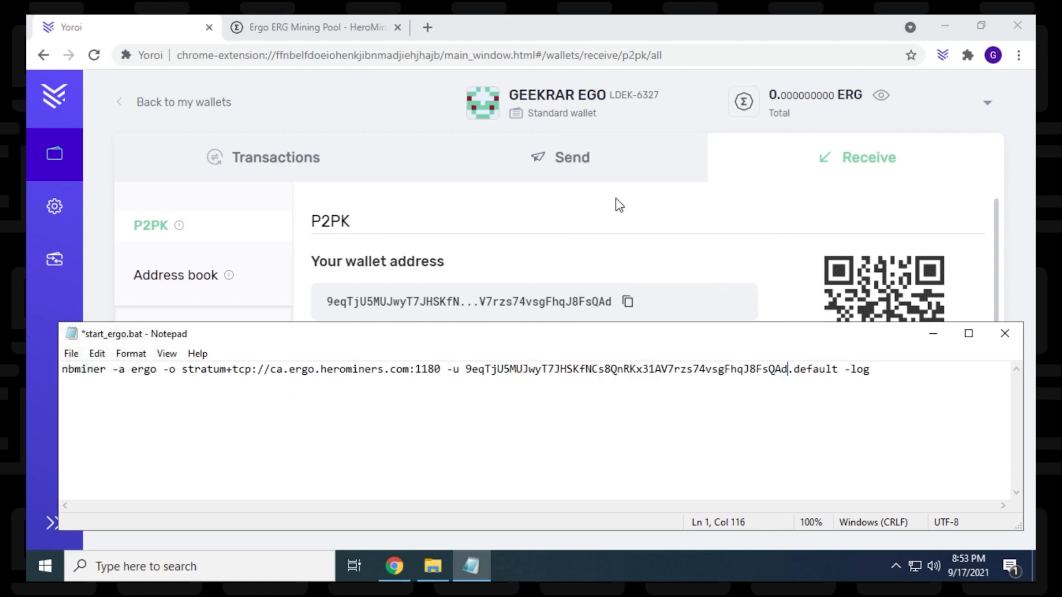
pyautogui.moveTo(808, 379)
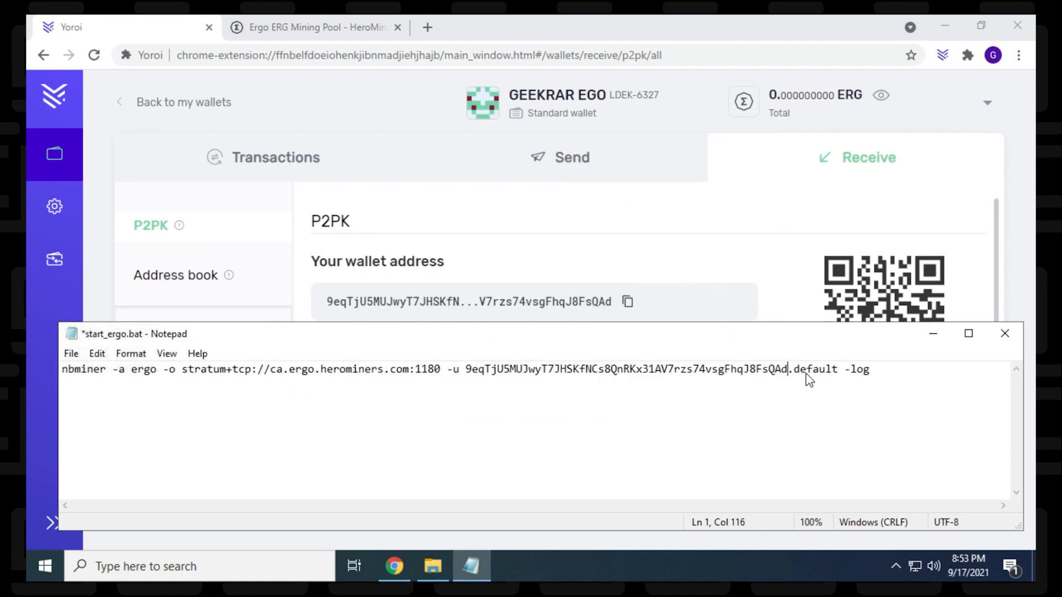
pyautogui.doubleClick(812, 369)
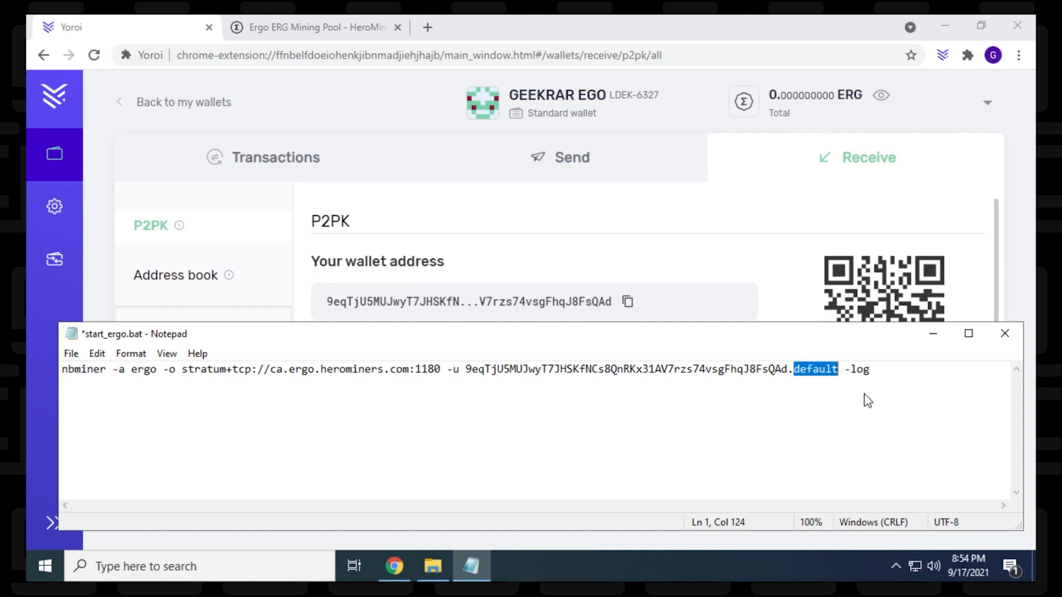
pyautogui.write('CJ')
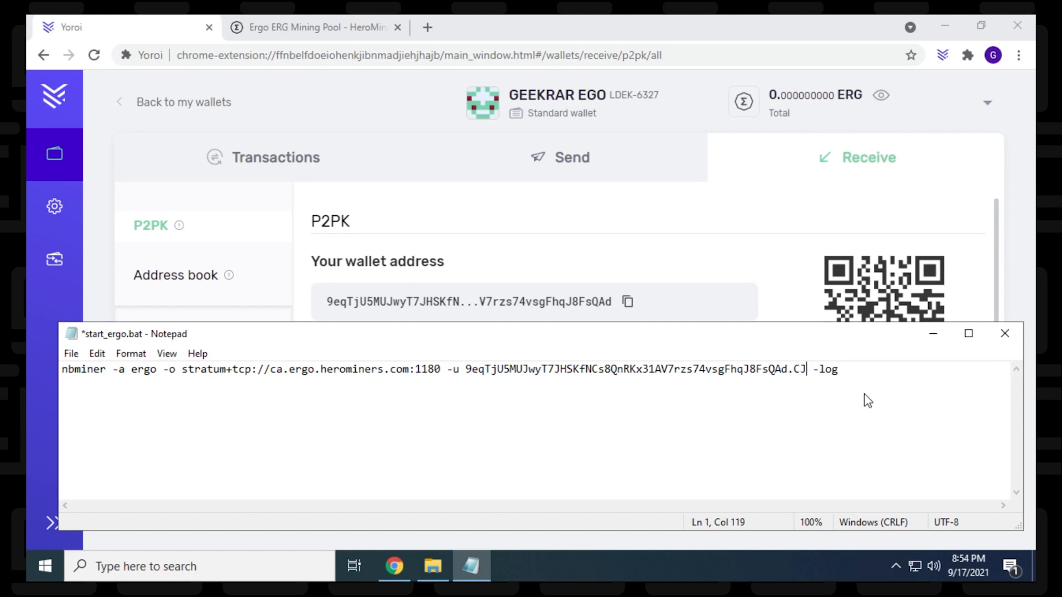
pyautogui.write('MINER')
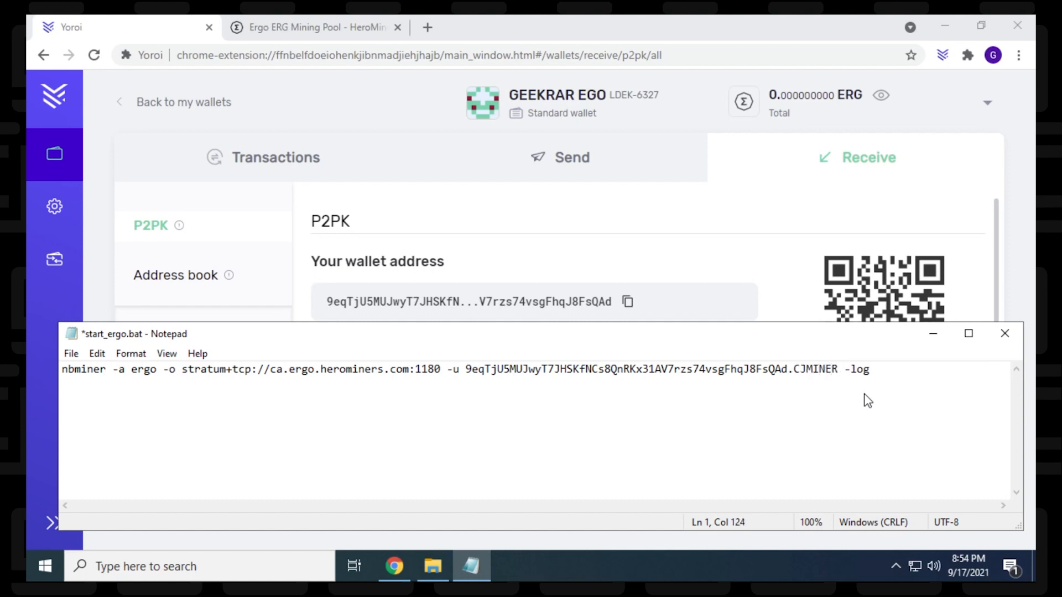
pyautogui.moveTo(190, 361)
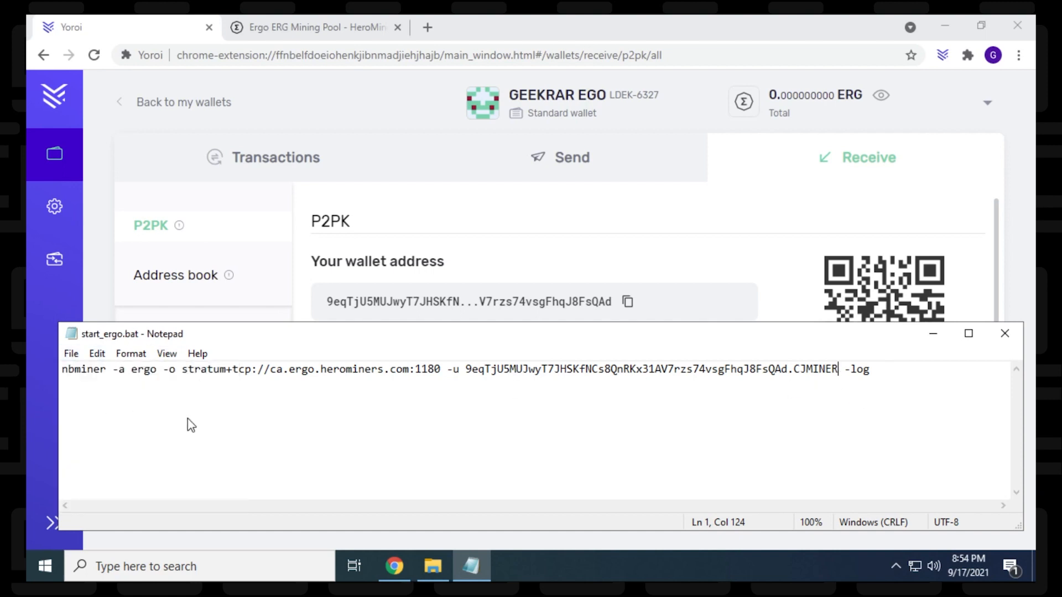
pyautogui.moveTo(356, 459)
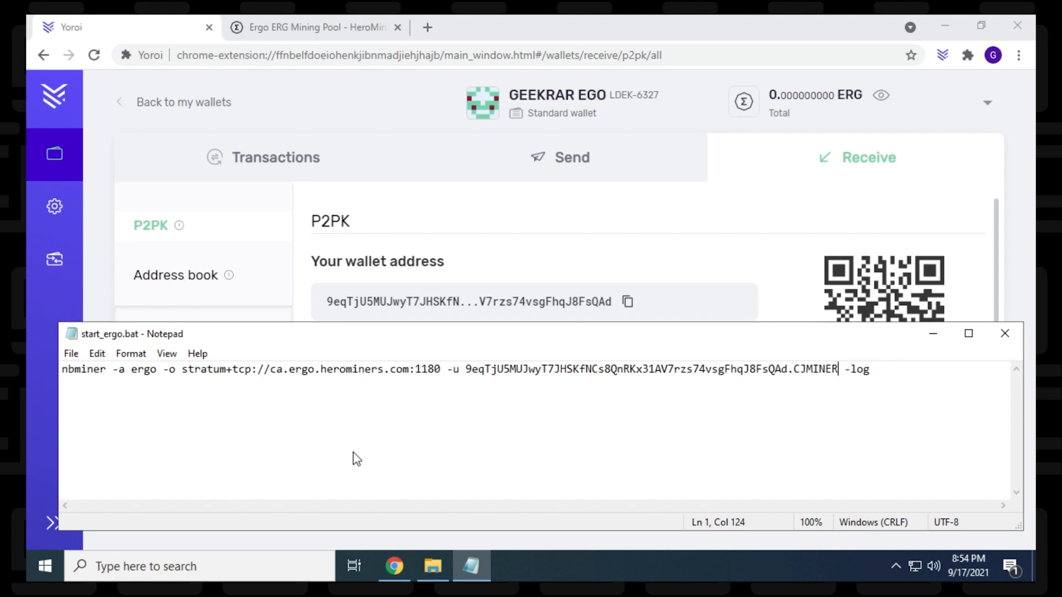
pyautogui.moveTo(1005, 333)
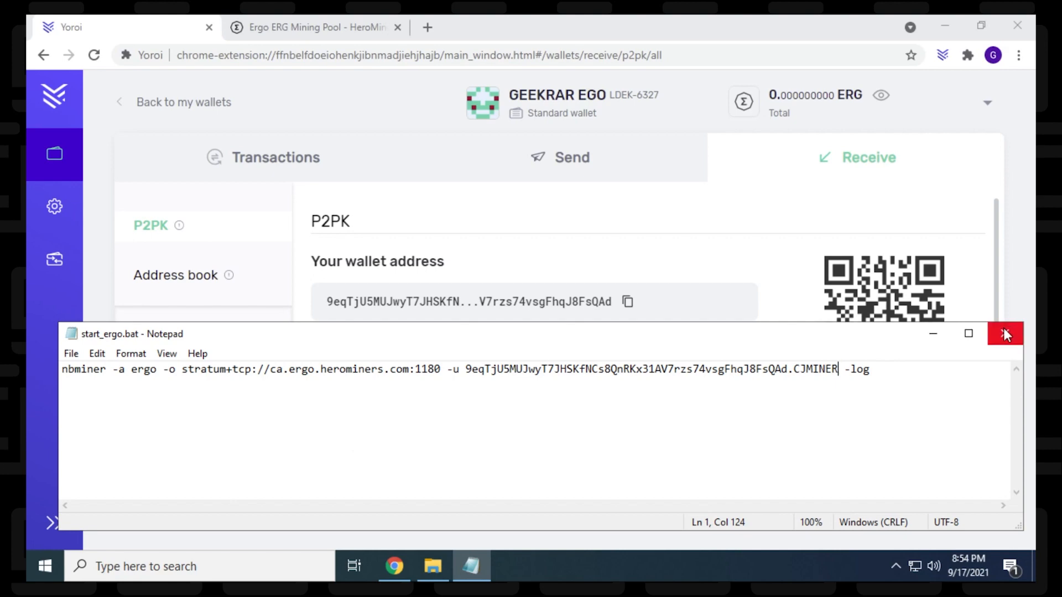
pyautogui.click(1005, 333)
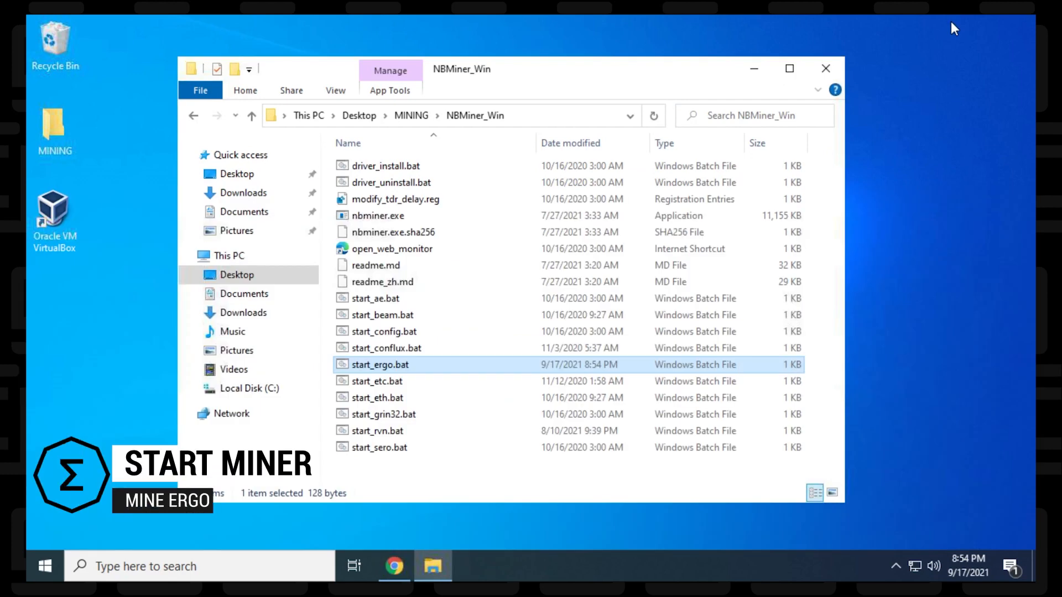
pyautogui.moveTo(487, 296)
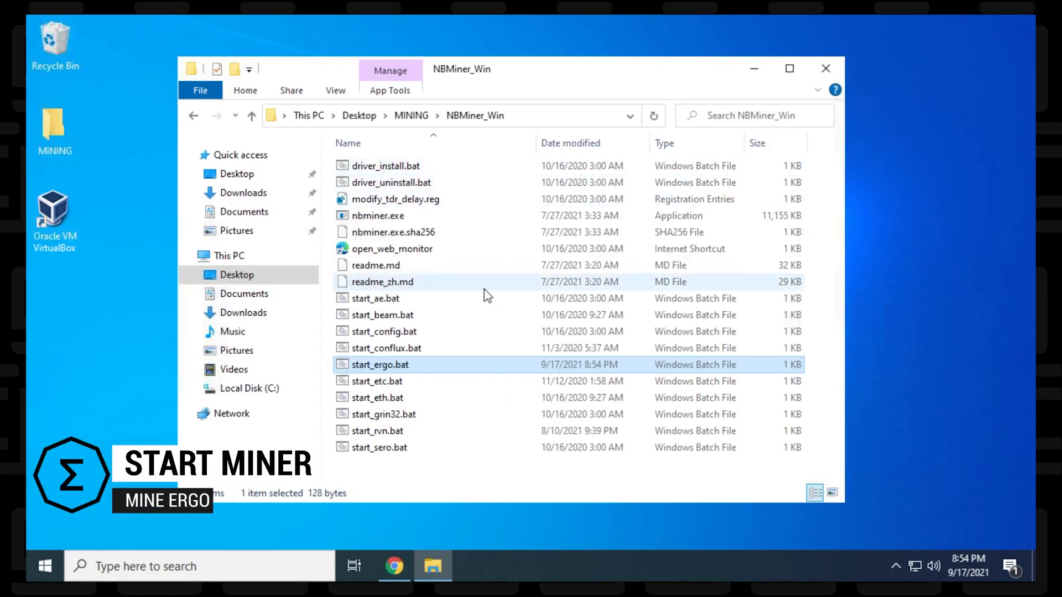
# Launch start_ergo.bat and follow the NBMiner console as it logs into HeroMiners.
pyautogui.doubleClick(380, 364)
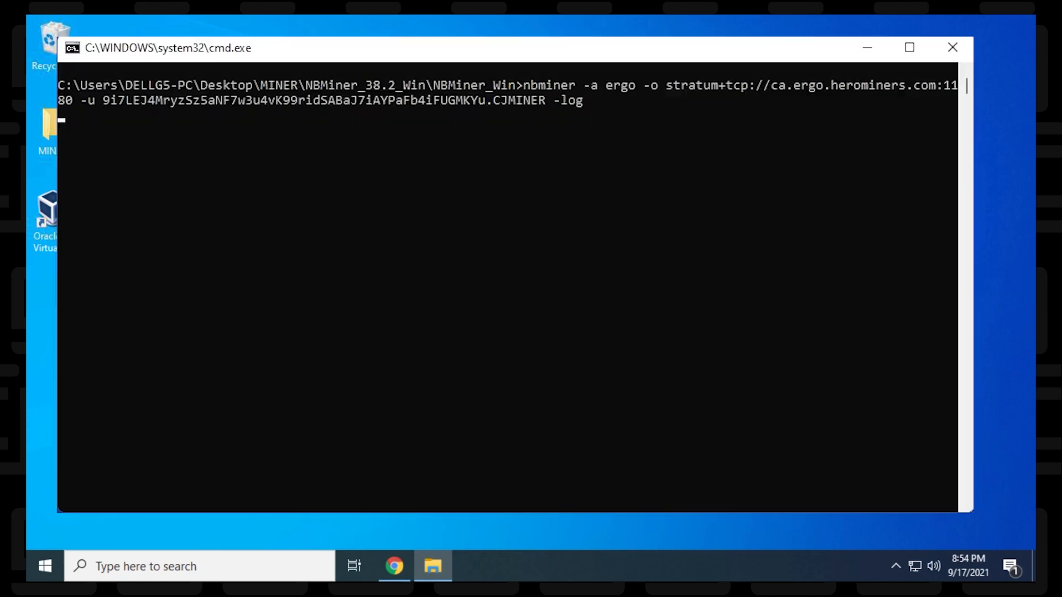
pyautogui.press('Return')
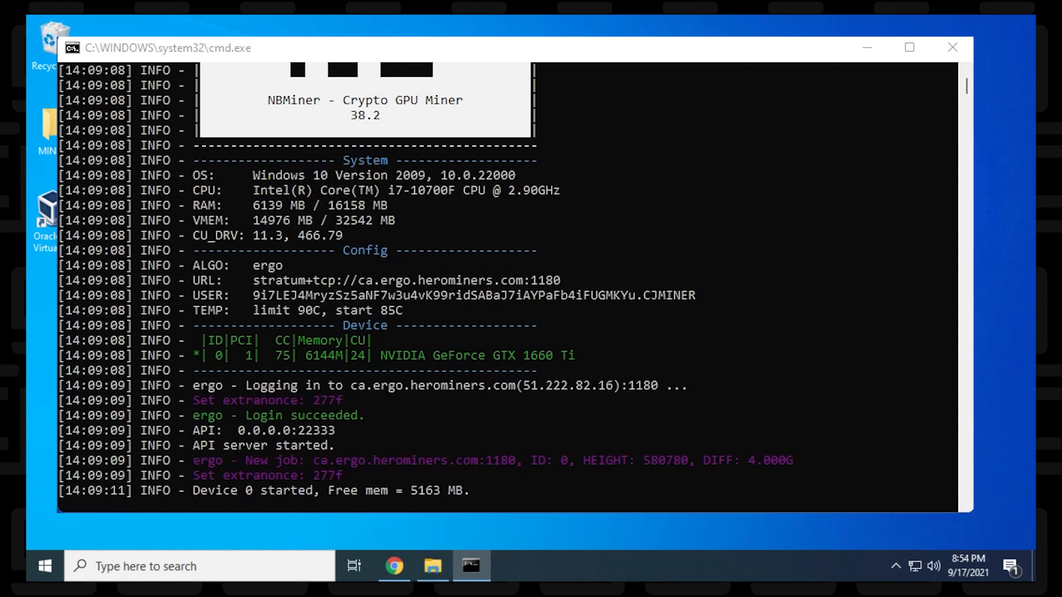
pyautogui.scroll(-3)
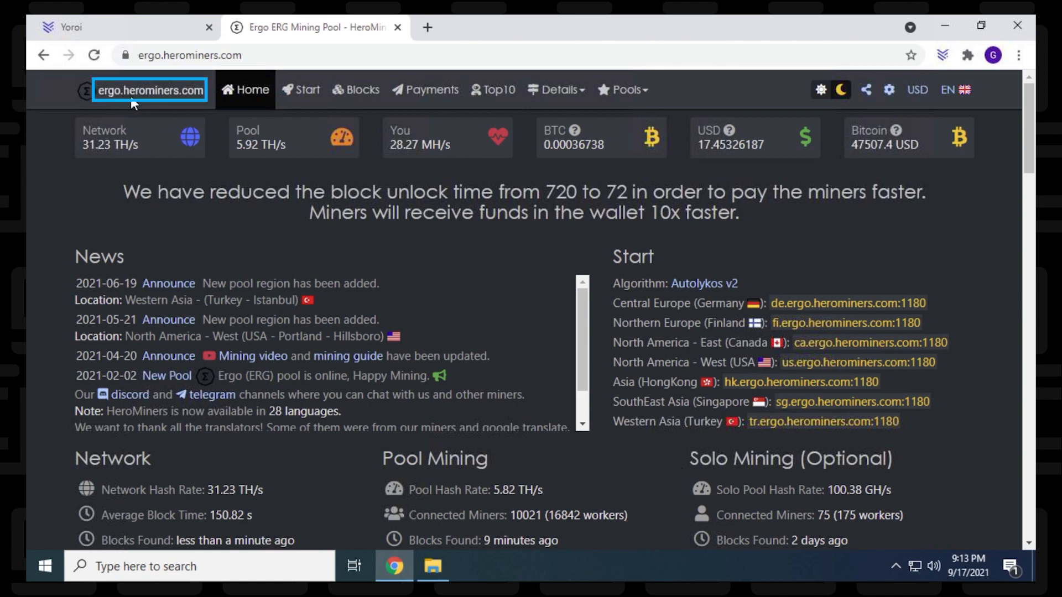
pyautogui.moveTo(176, 109)
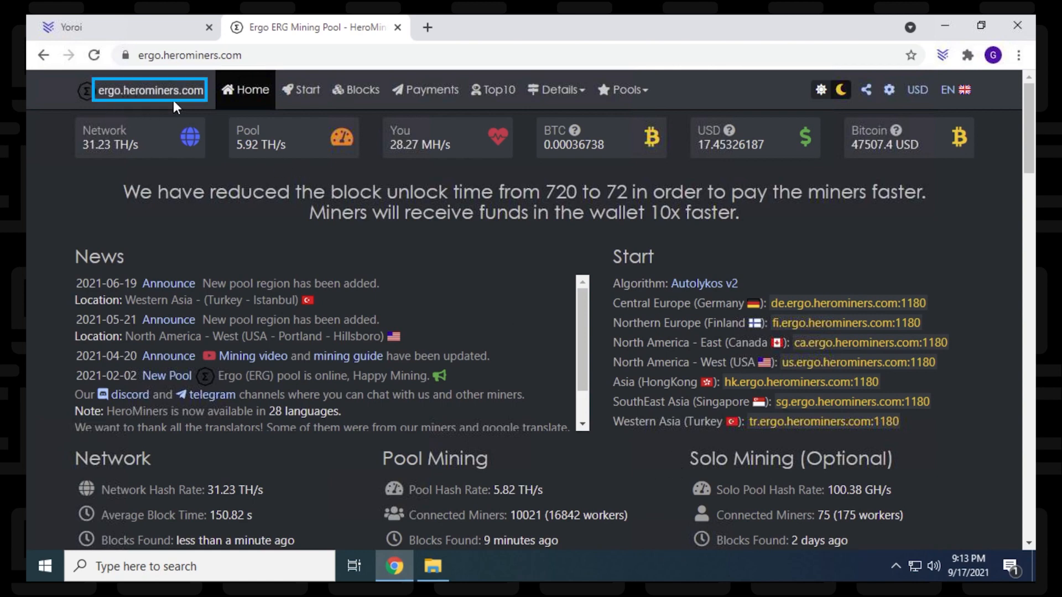
pyautogui.scroll(-3)
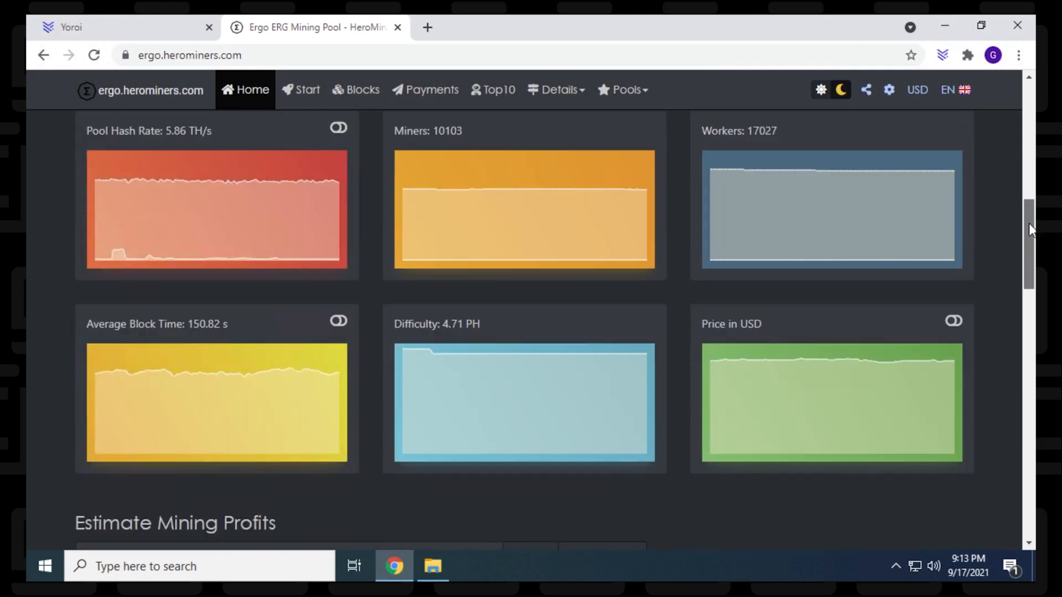
pyautogui.scroll(-3)
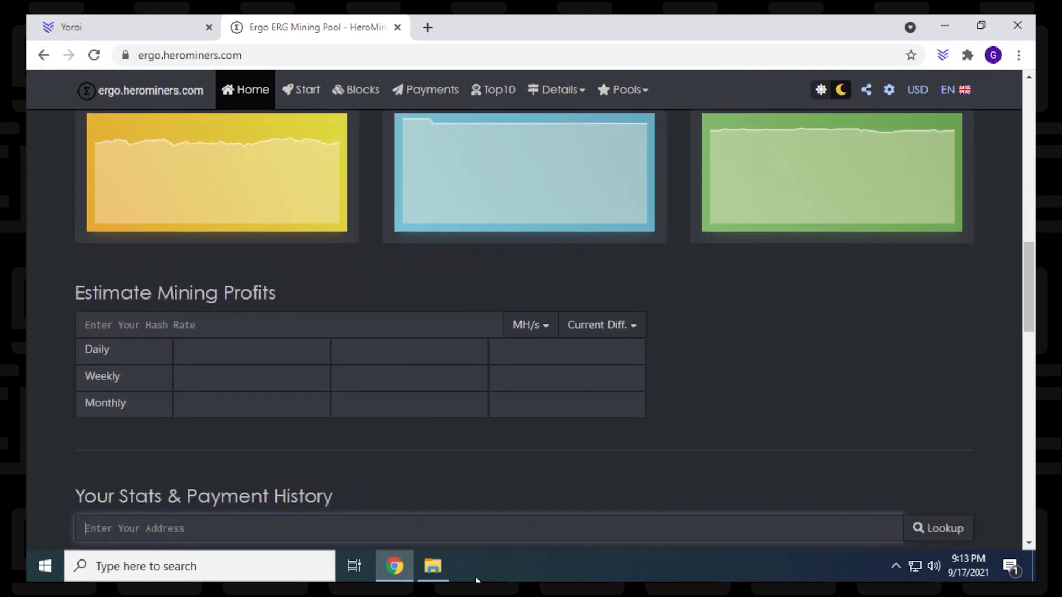
pyautogui.click(474, 528)
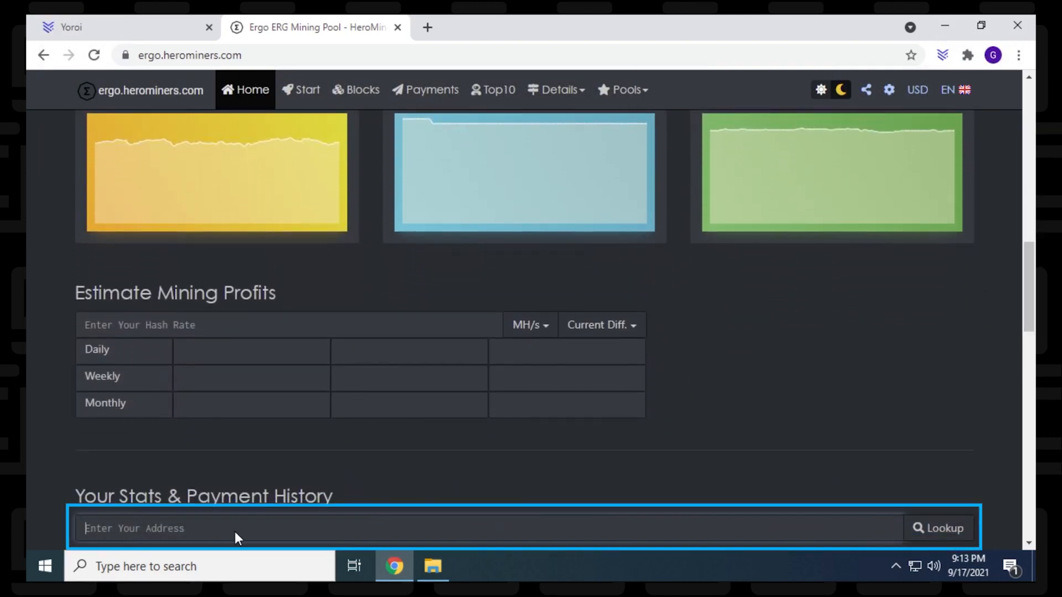
pyautogui.write('9eqTjU5MUJwyT7JHSKfNCs8QnRKx31AV7rzs74vsgFhqJ8FsQAd')
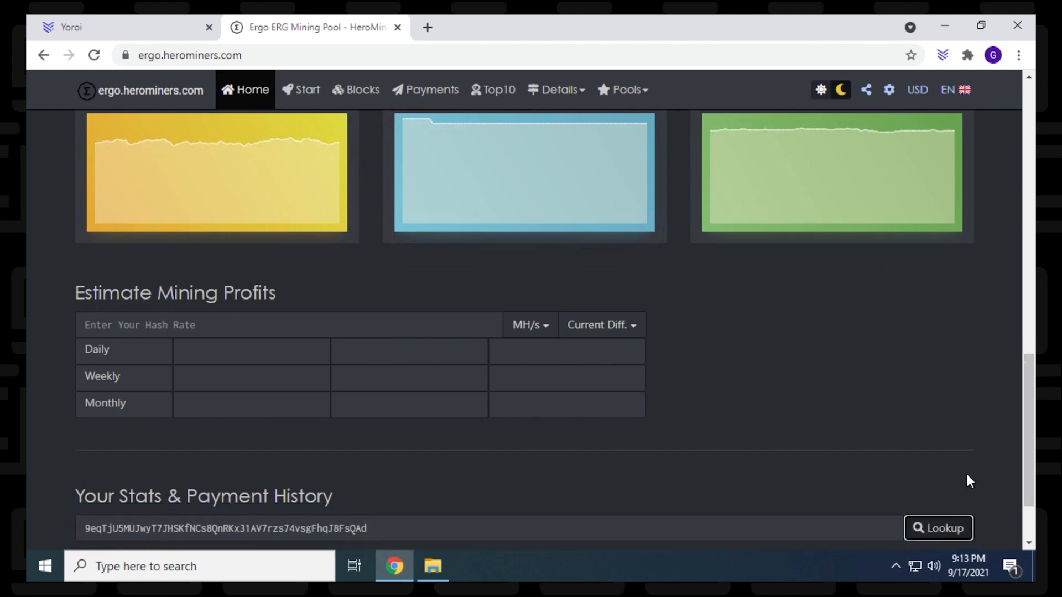
pyautogui.scroll(-3)
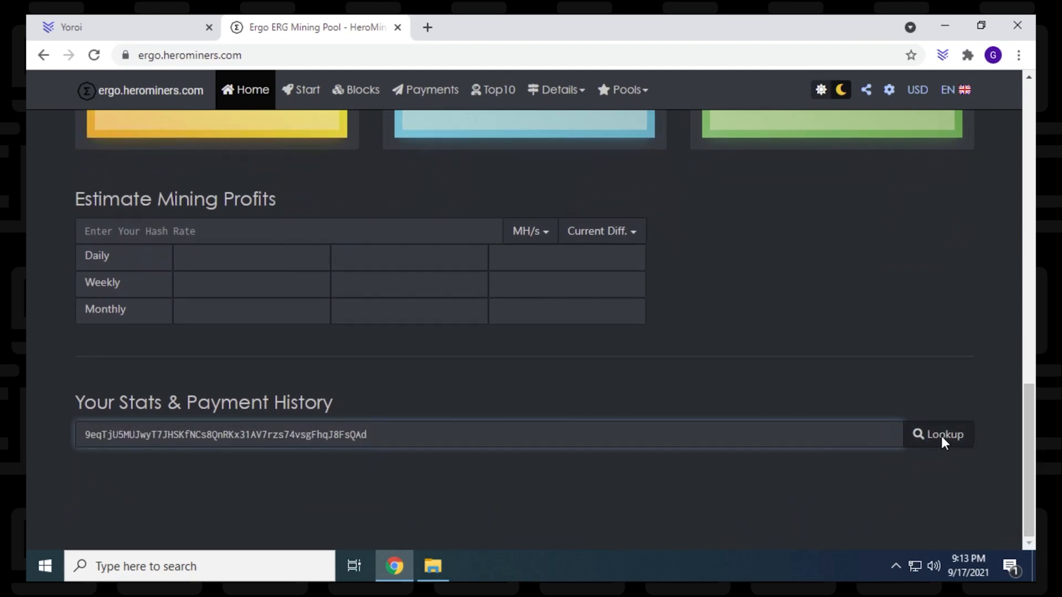
# Look up the wallet and scroll to its 42.40 MH/s hash rate and 6 valid shares.
pyautogui.click(937, 434)
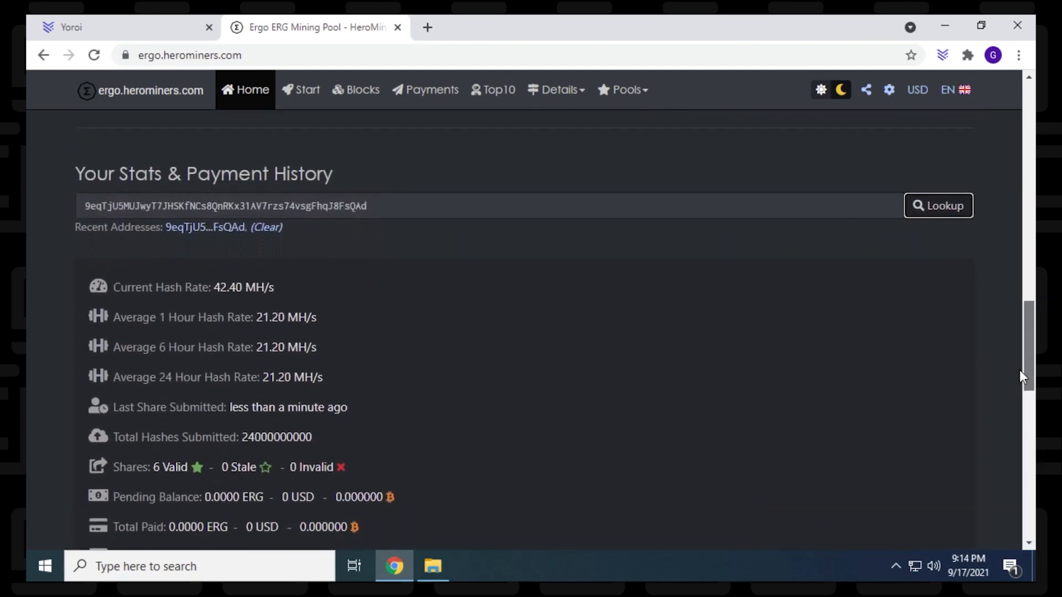
pyautogui.scroll(-3)
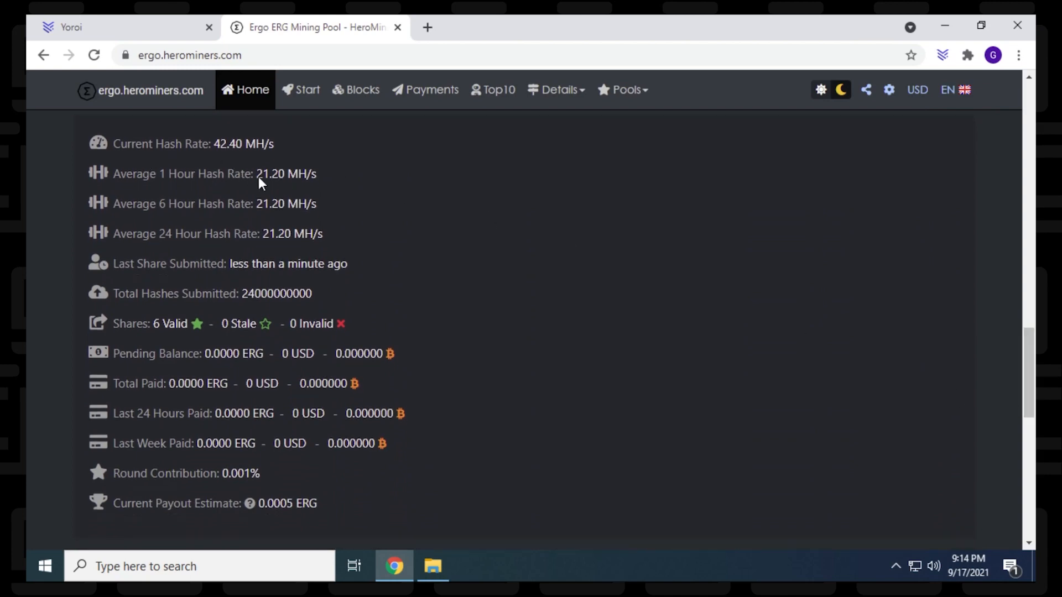
pyautogui.moveTo(349, 265)
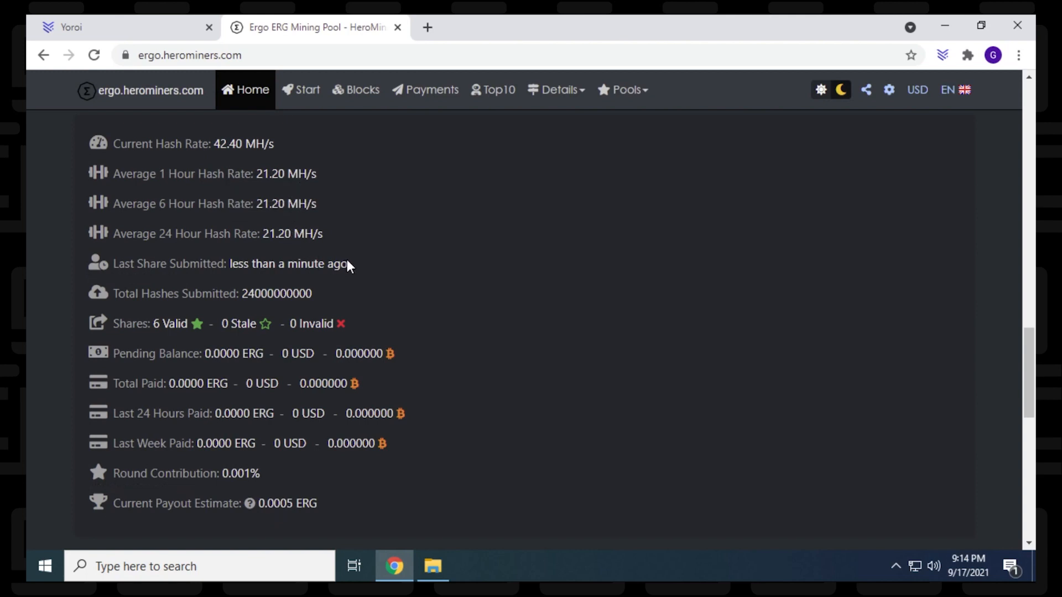
pyautogui.moveTo(359, 271)
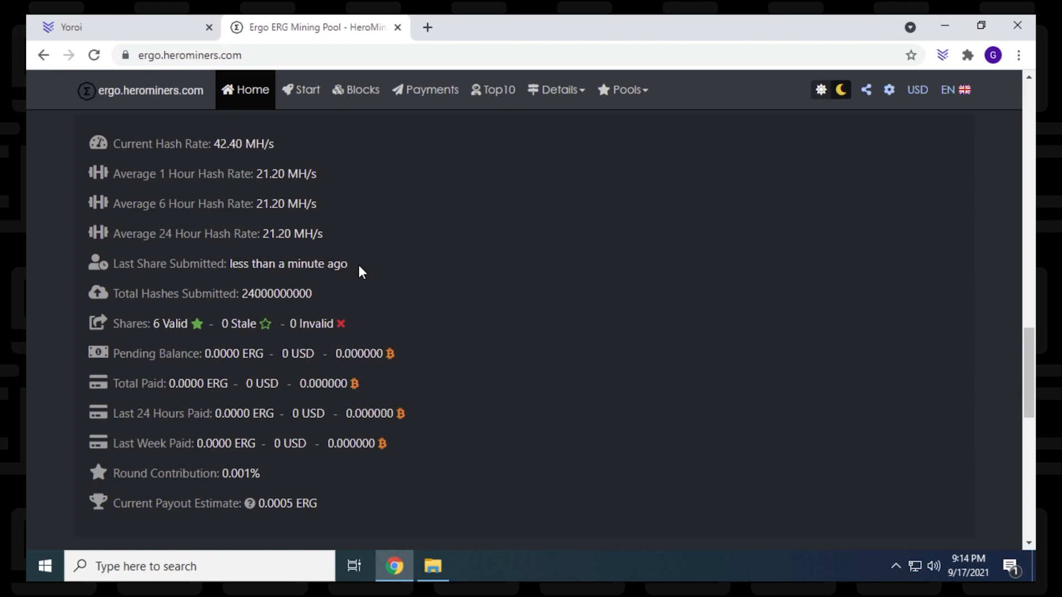
pyautogui.moveTo(250, 193)
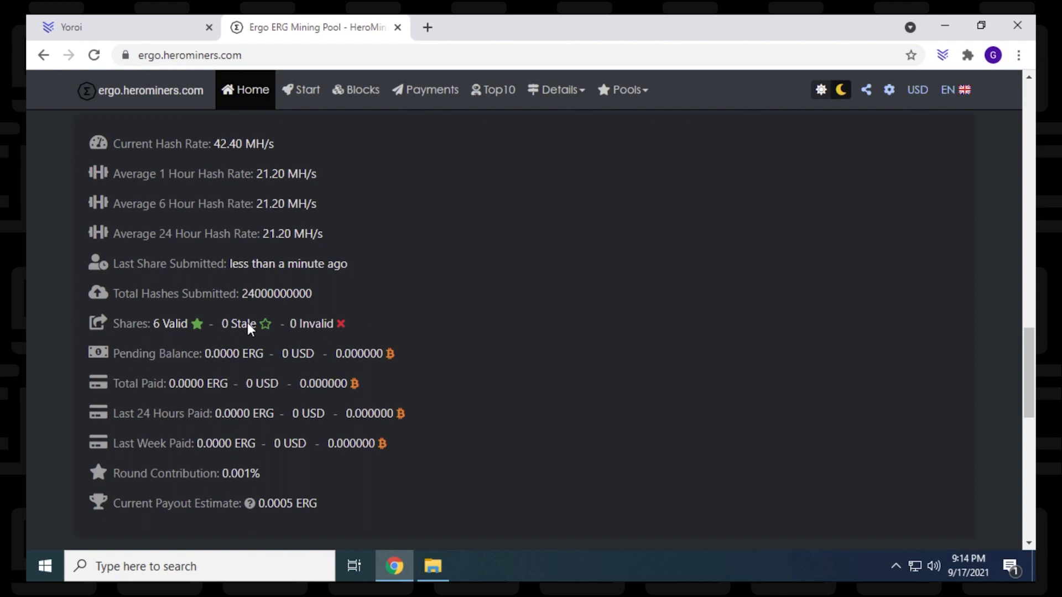
pyautogui.moveTo(1029, 304)
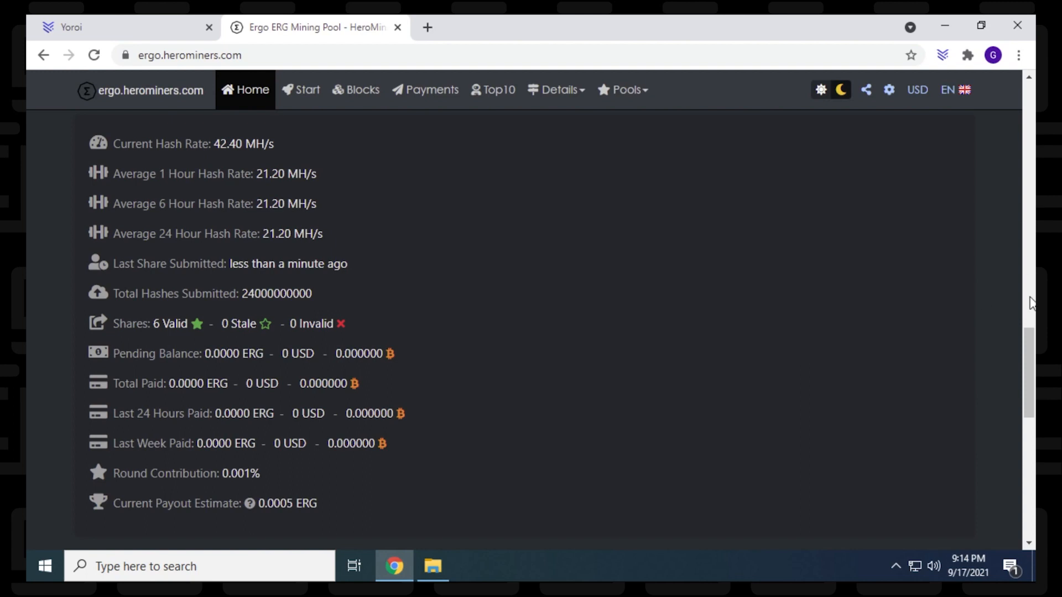
pyautogui.scroll(-3)
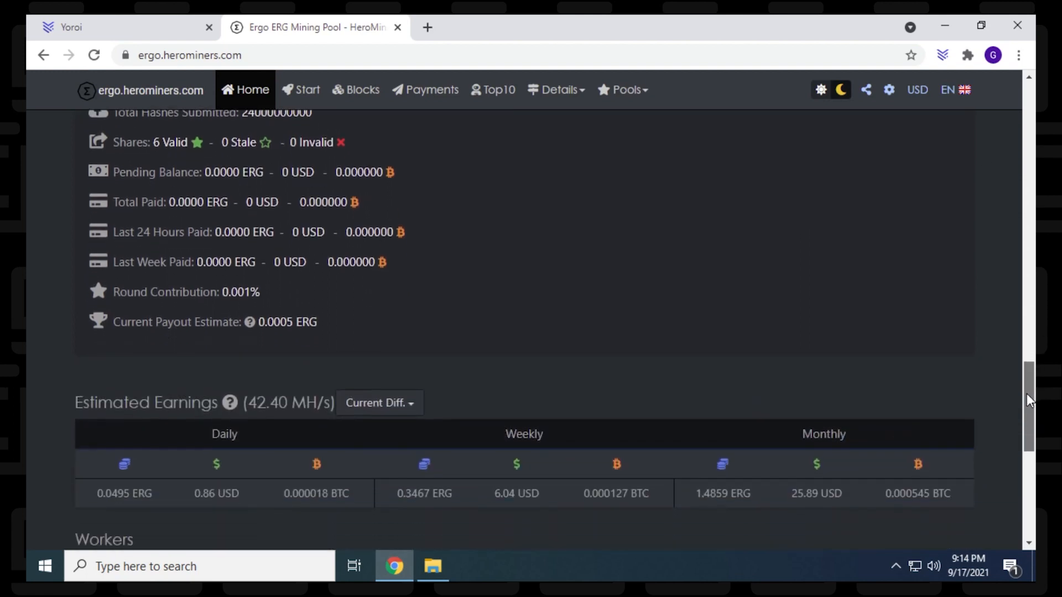
# Scroll to the estimated earnings (0.0495 ERG daily) and worker CJMINER at 42.40 MH/s.
pyautogui.scroll(-3)
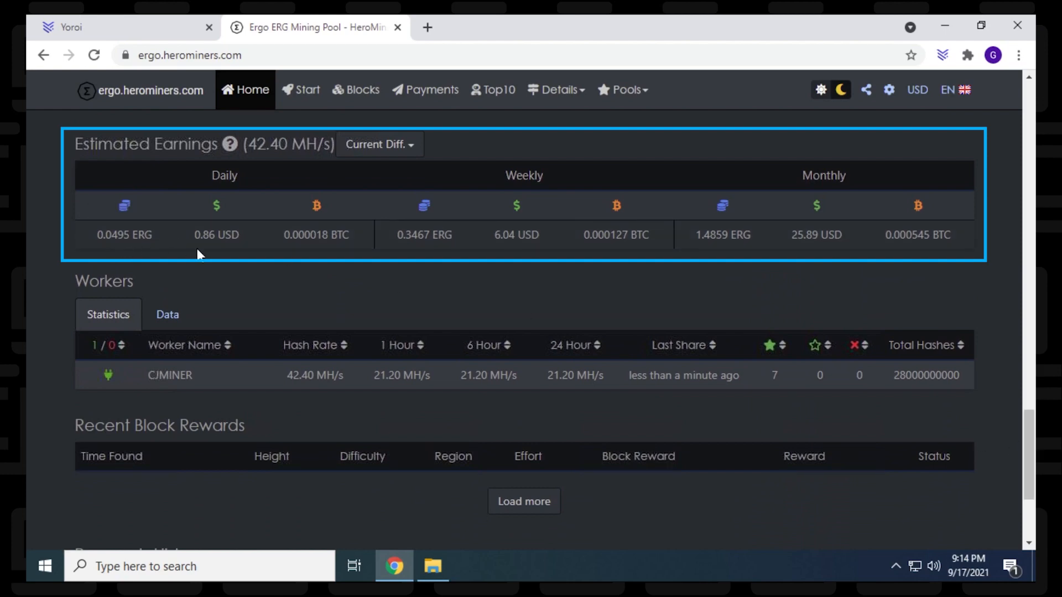
pyautogui.moveTo(458, 310)
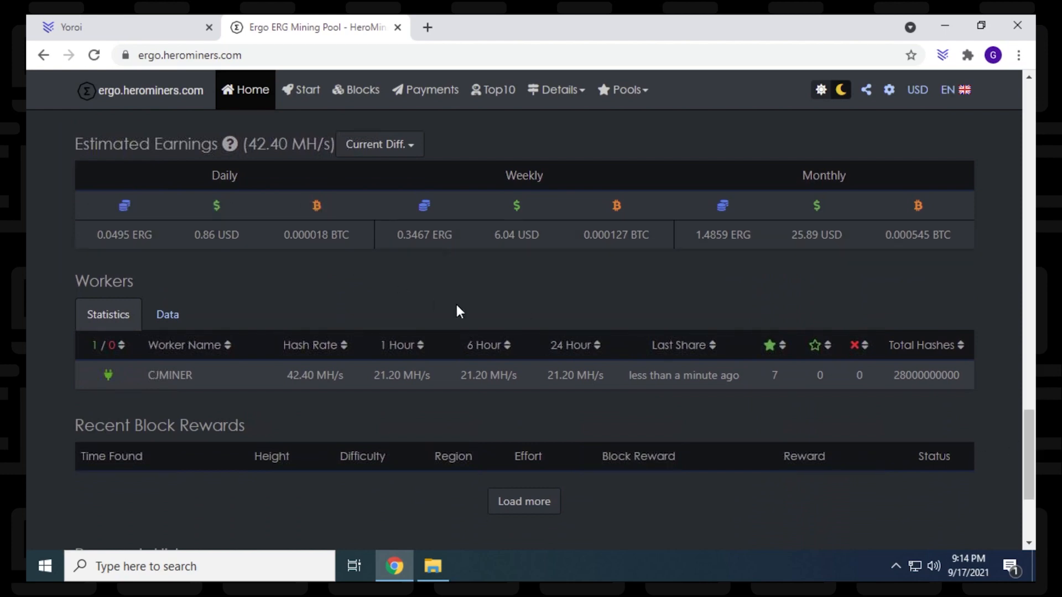
pyautogui.moveTo(426, 282)
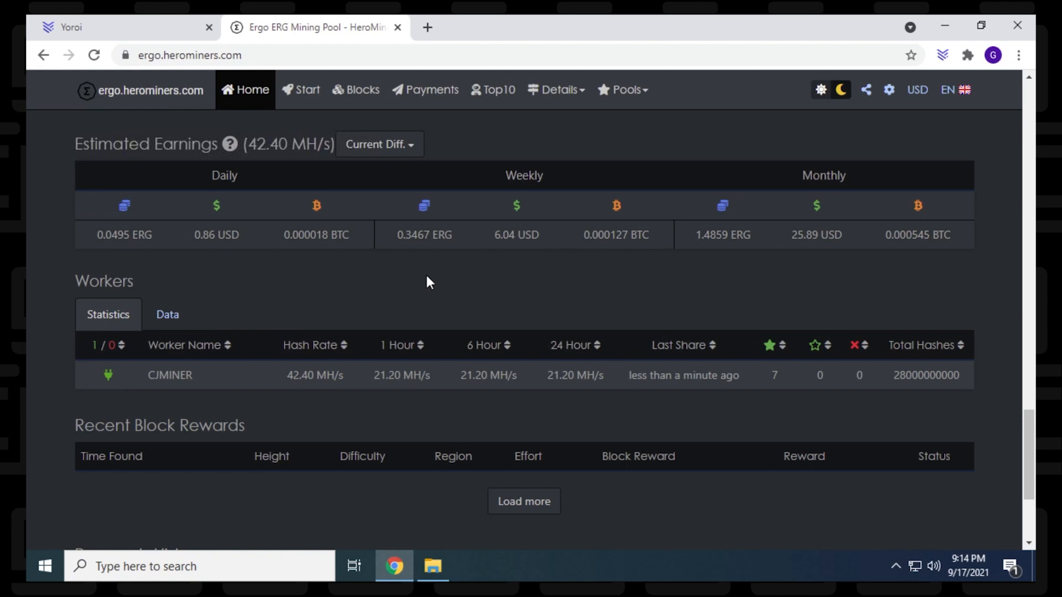
pyautogui.moveTo(726, 199)
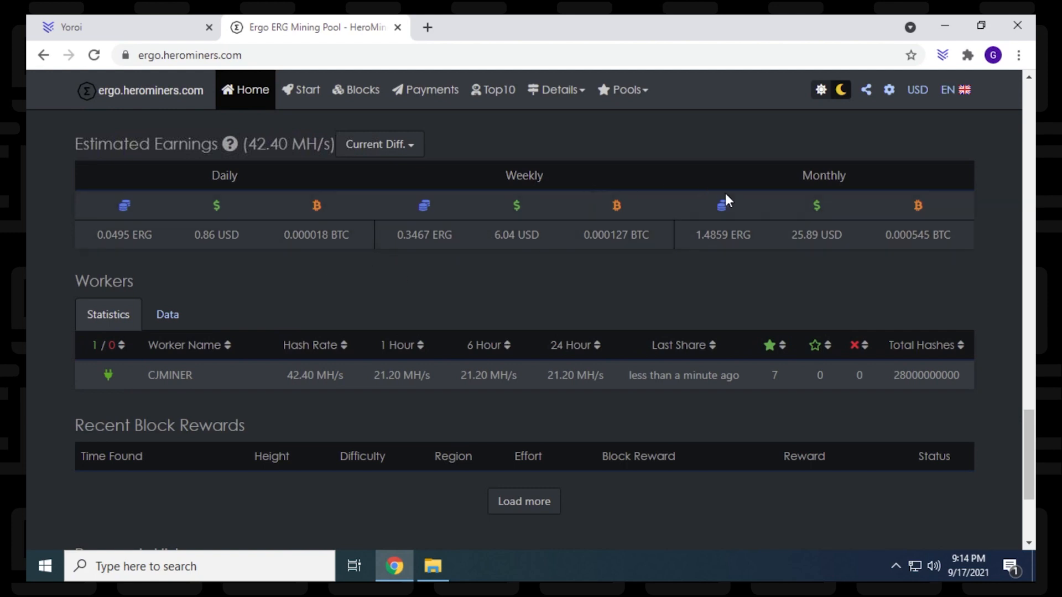
pyautogui.moveTo(765, 281)
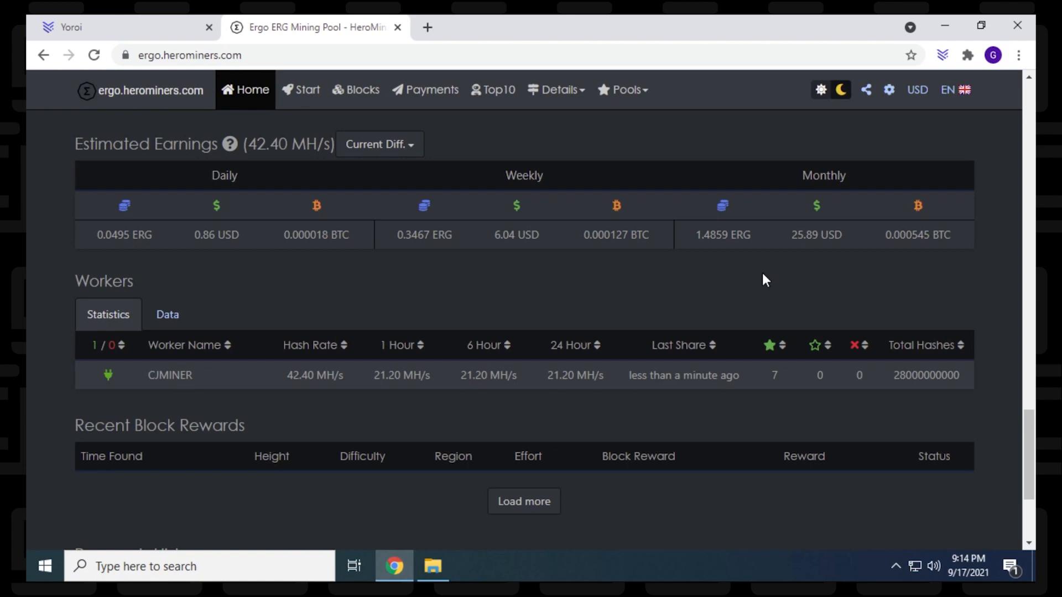
pyautogui.moveTo(443, 329)
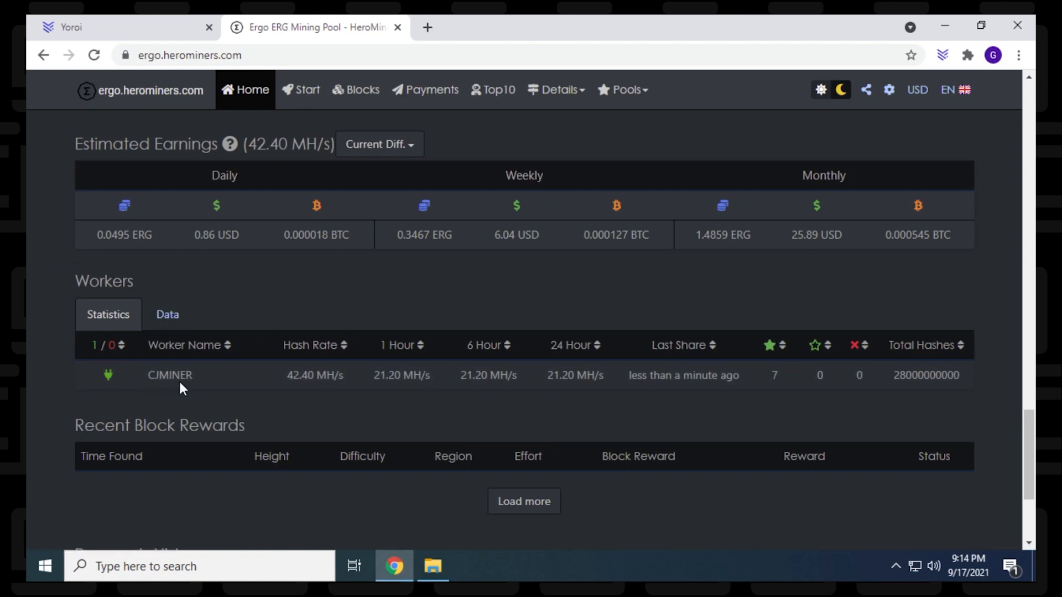
pyautogui.moveTo(169, 375)
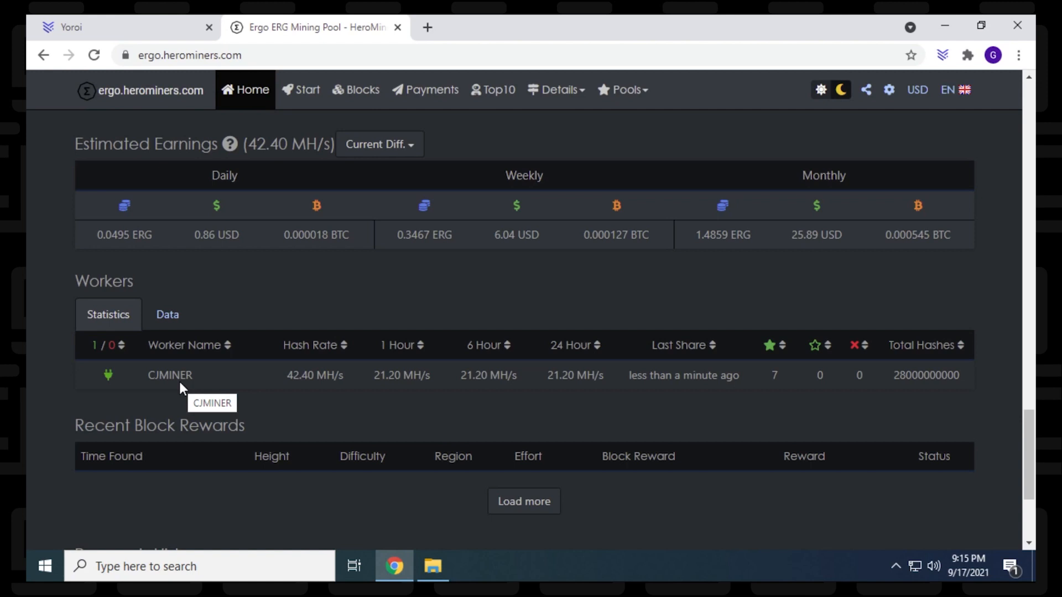
# Scroll to the bottom to see the empty Recent Block Rewards and Payments History.
pyautogui.scroll(-3)
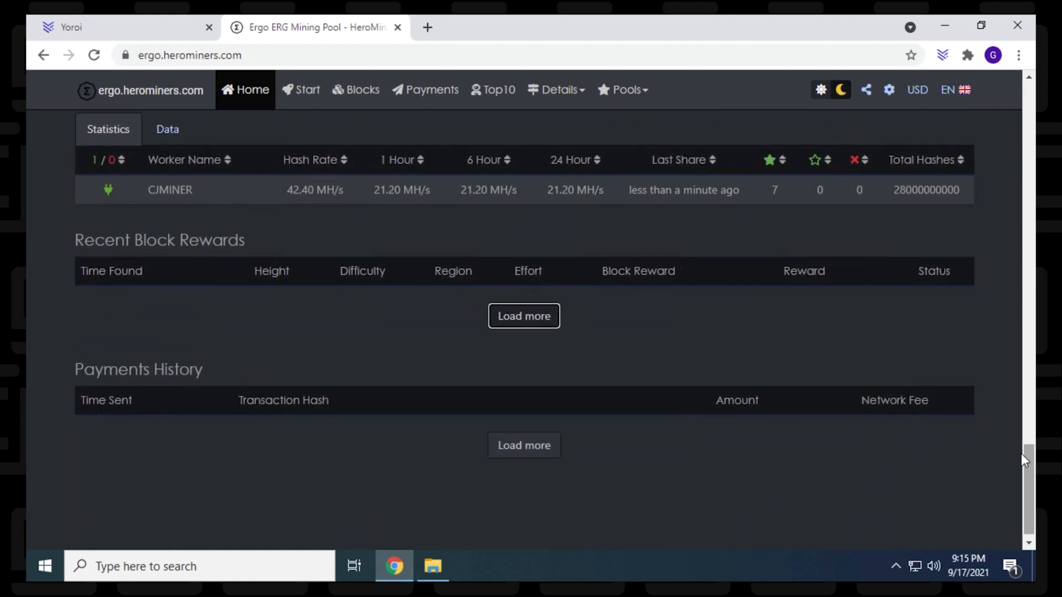
pyautogui.moveTo(531, 467)
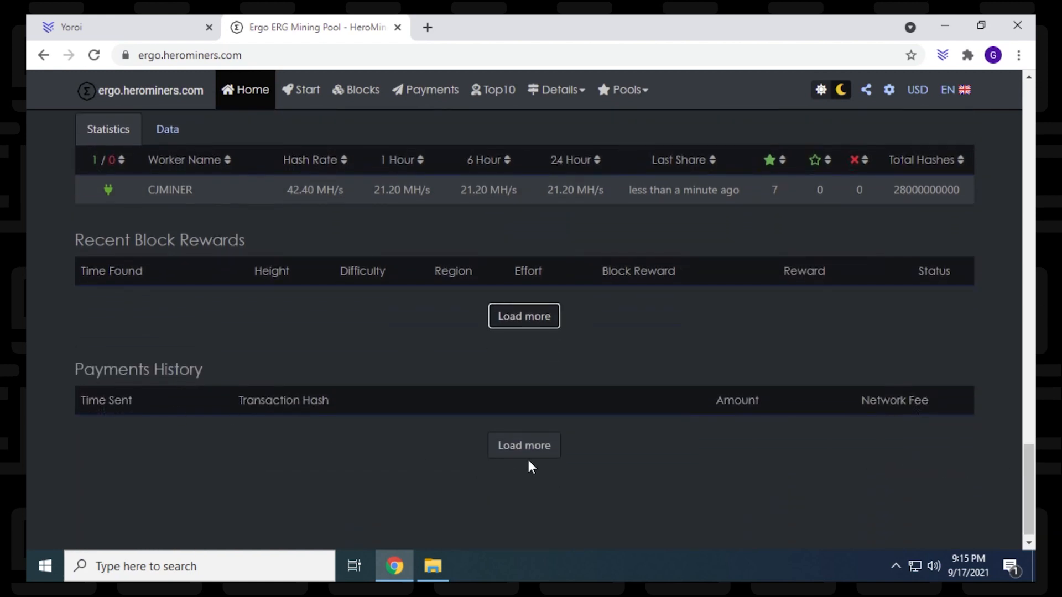
pyautogui.moveTo(831, 472)
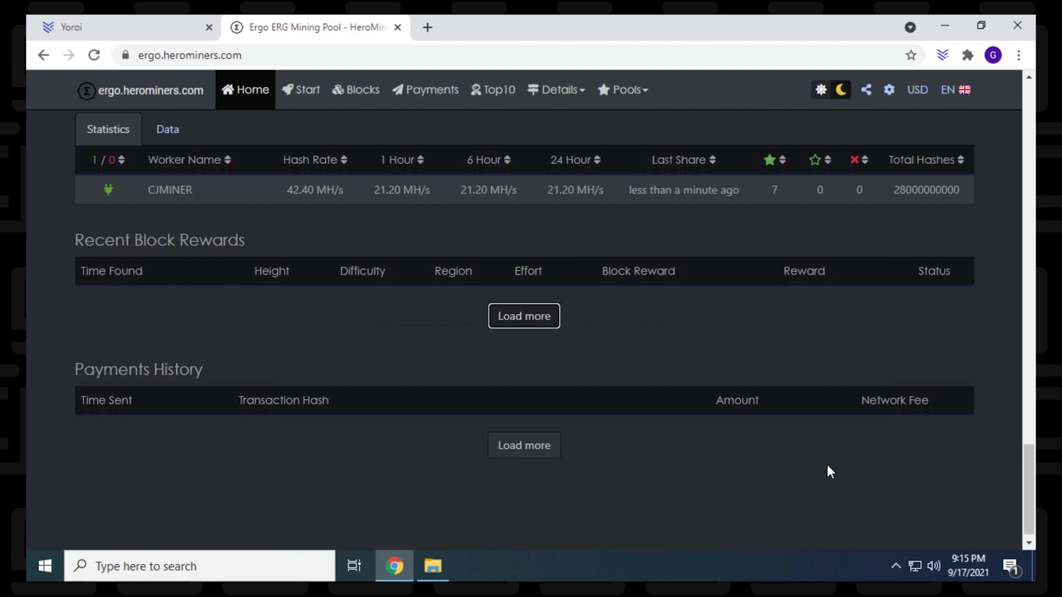
pyautogui.moveTo(428, 131)
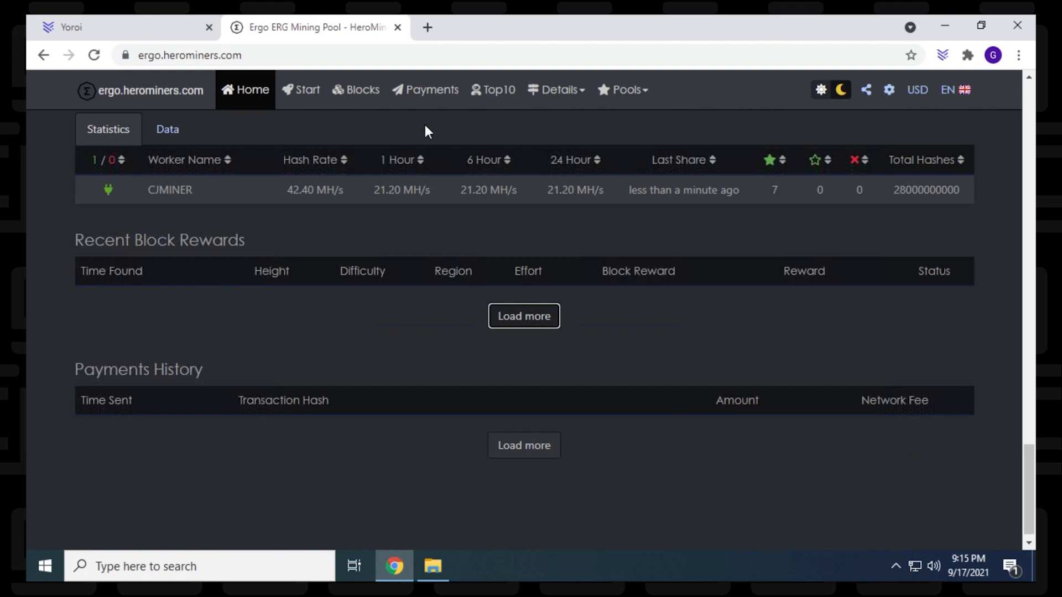
pyautogui.moveTo(432, 89)
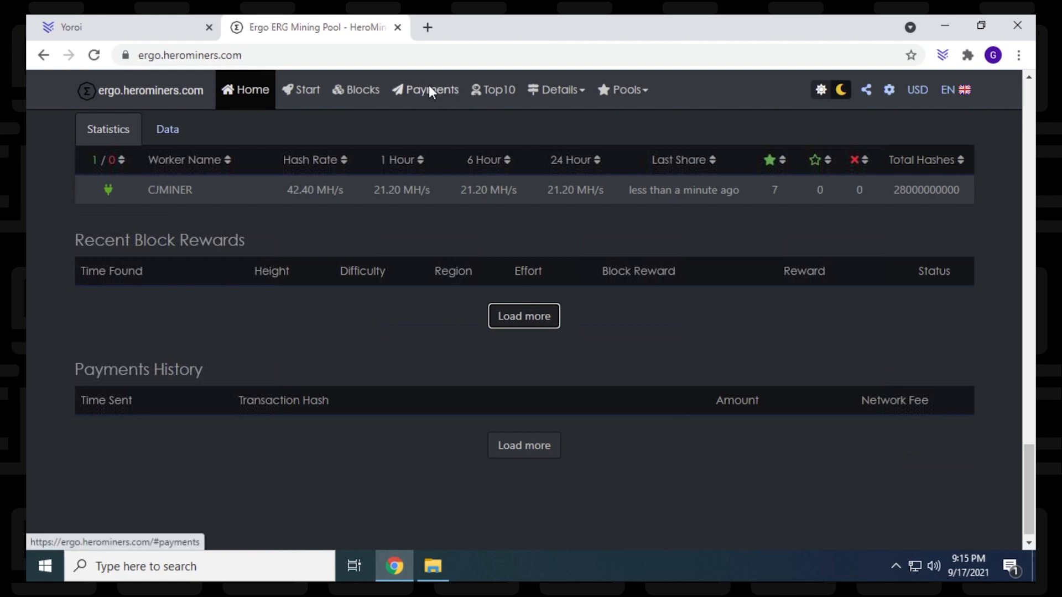
# Browse the pool's Payments history page.
pyautogui.click(425, 89)
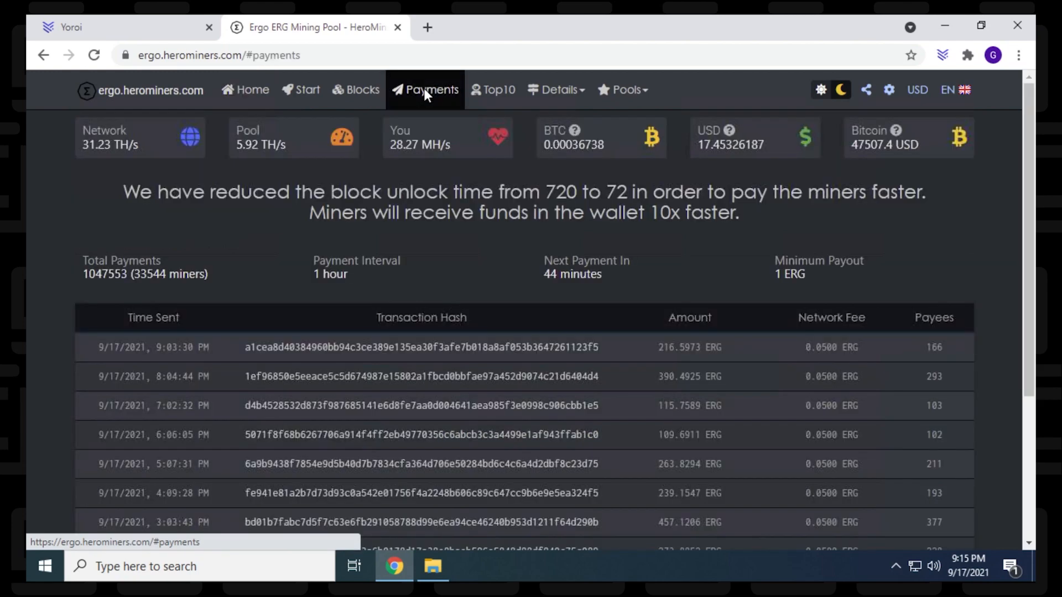
pyautogui.scroll(-3)
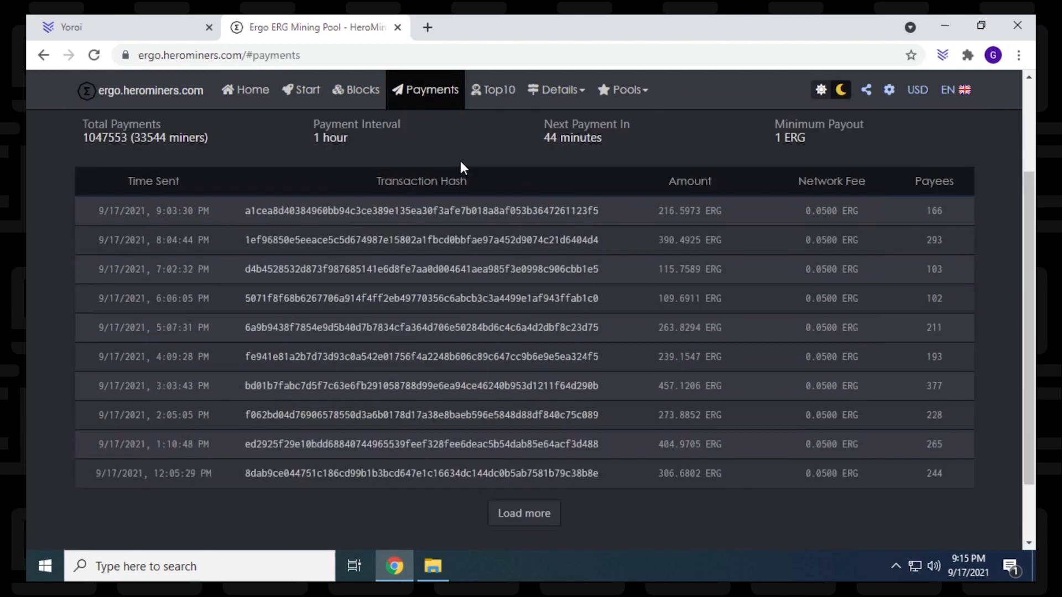
pyautogui.scroll(-3)
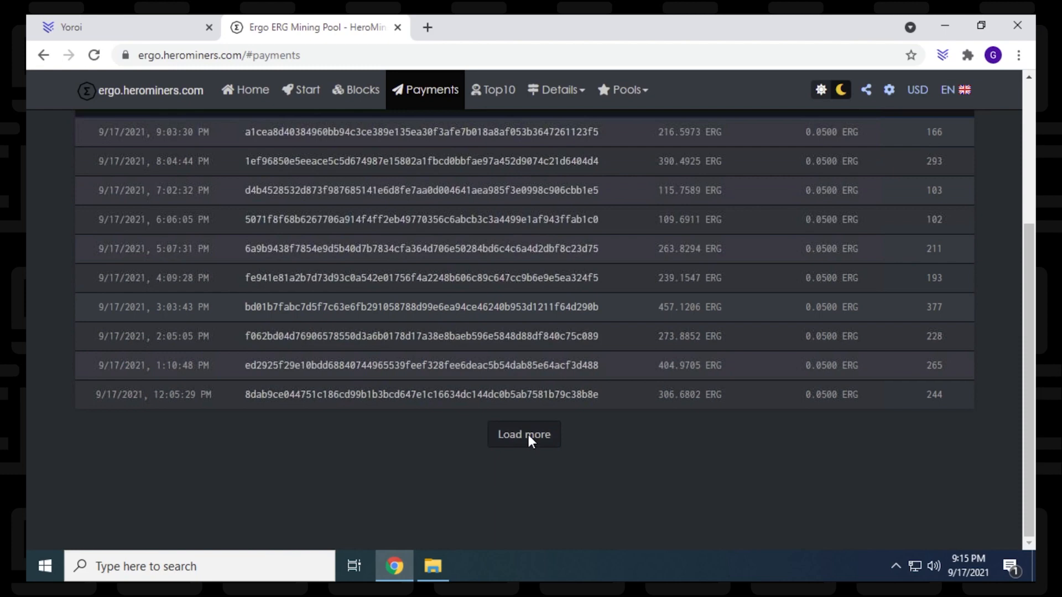
pyautogui.scroll(3)
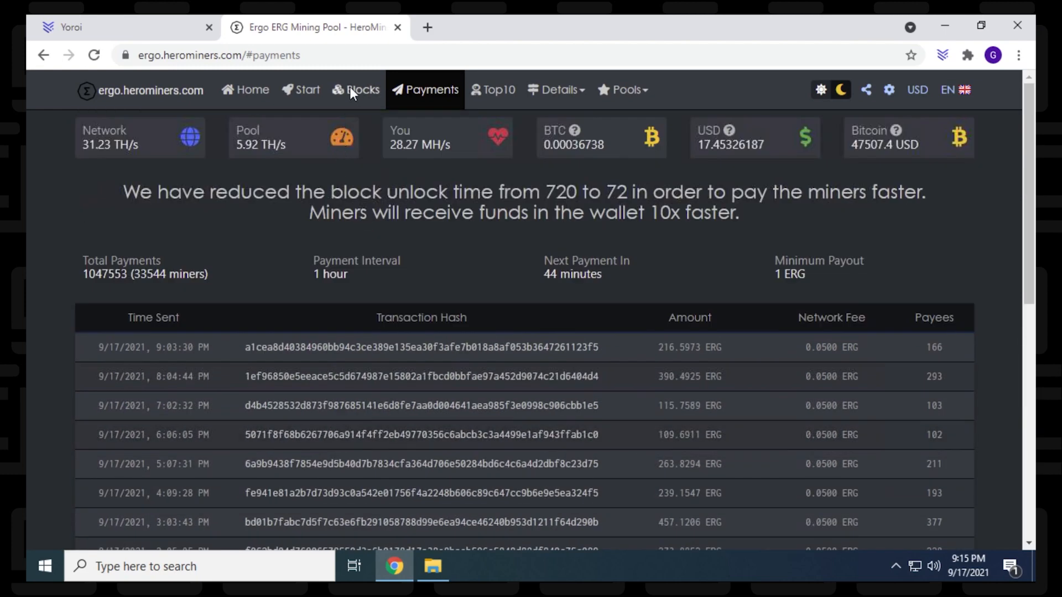
# Tour the Start, Top 10, Payments and Blocks pages, ending on the Home overview.
pyautogui.click(302, 89)
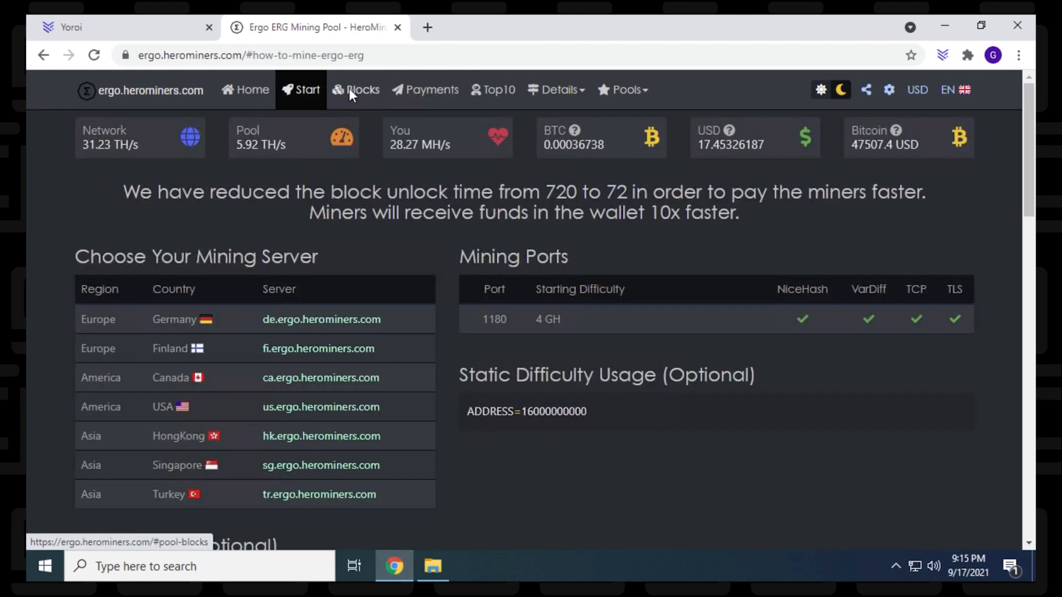
pyautogui.click(246, 89)
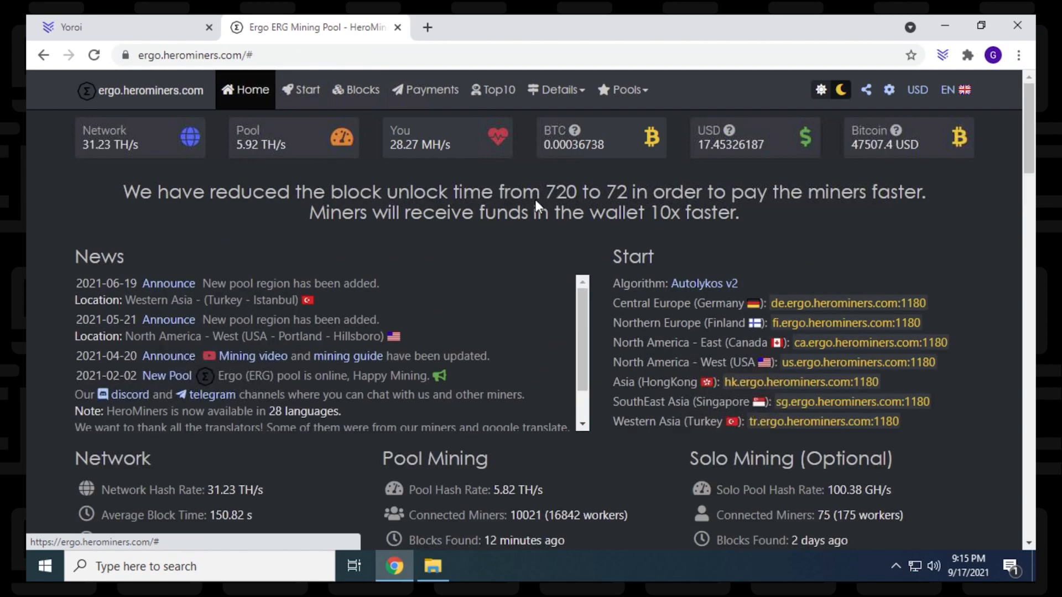
pyautogui.click(300, 90)
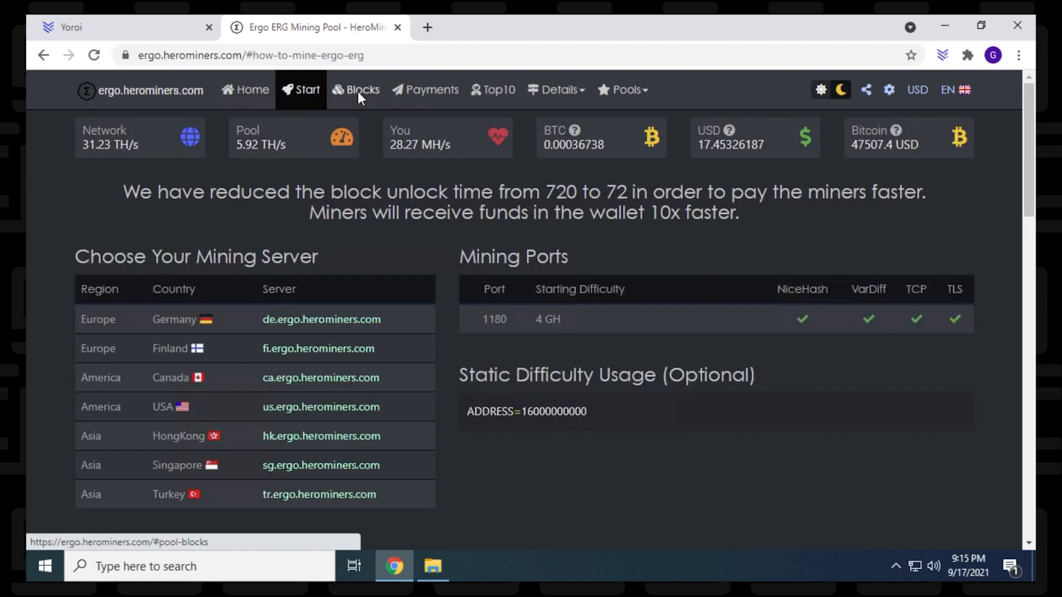
pyautogui.click(425, 90)
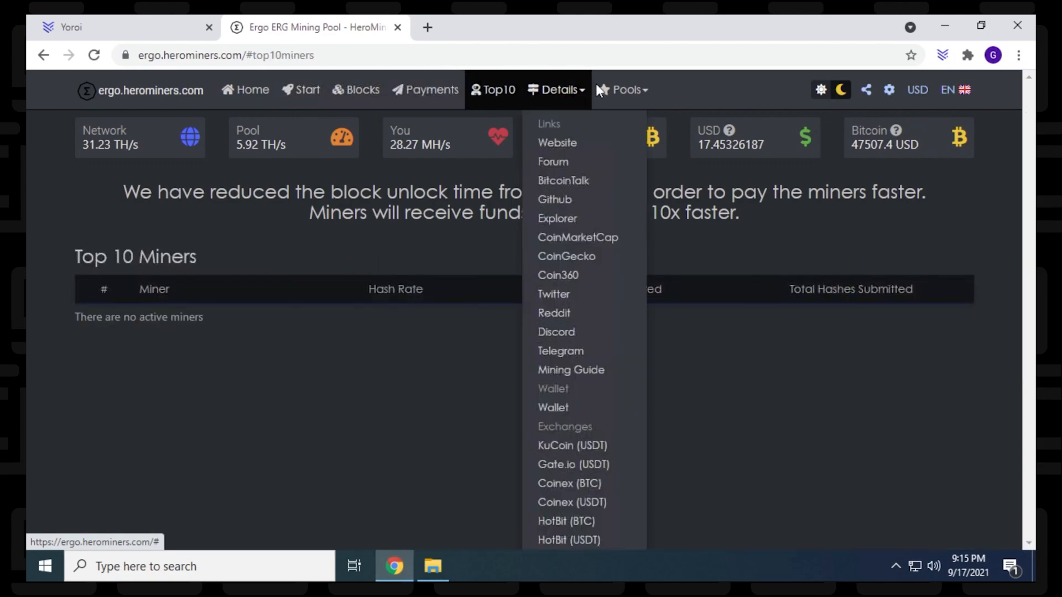
pyautogui.click(424, 90)
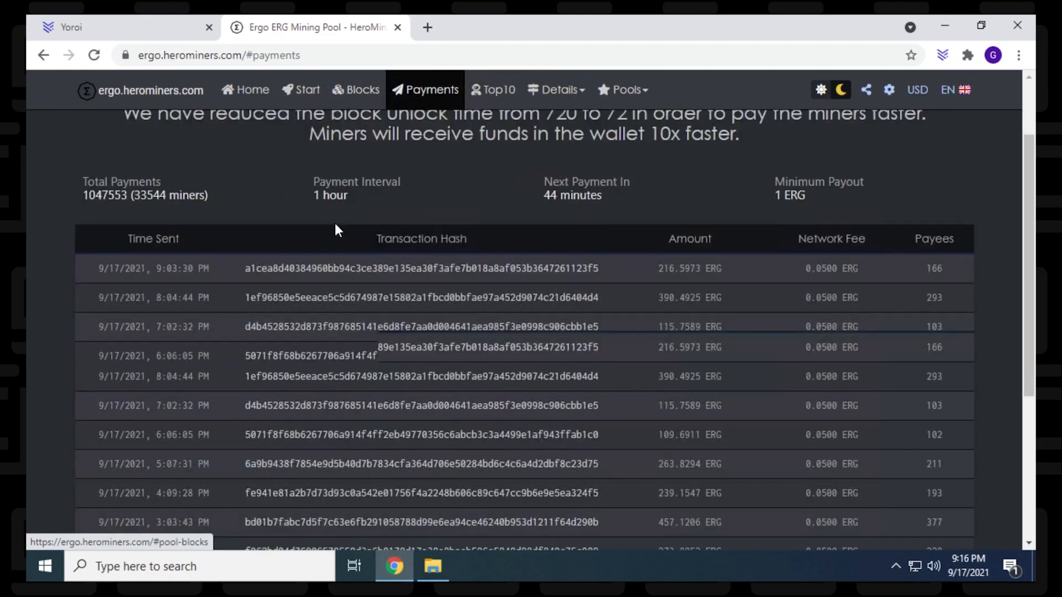
pyautogui.click(356, 90)
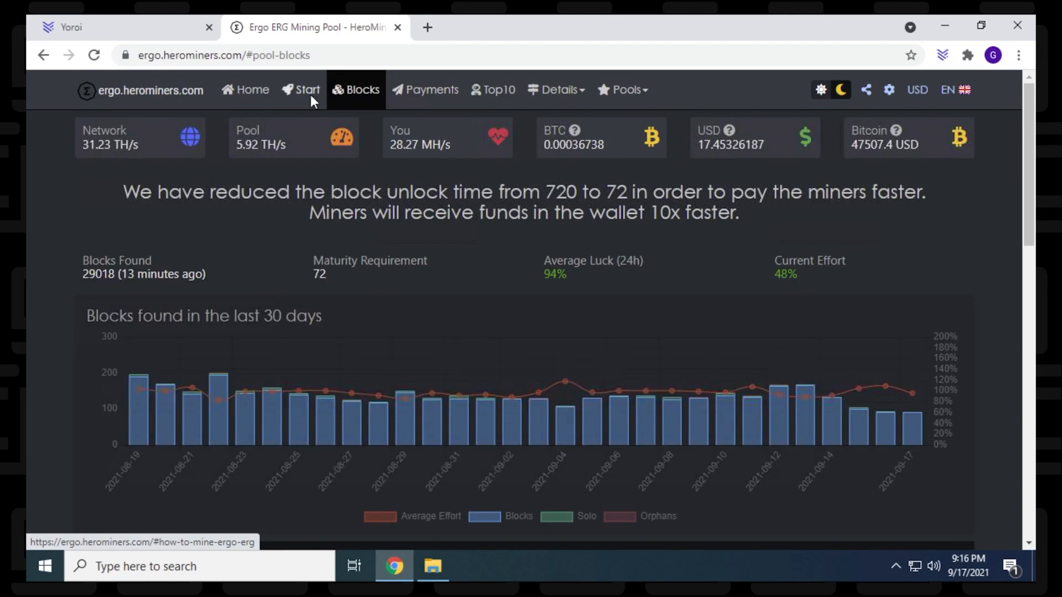
pyautogui.click(245, 89)
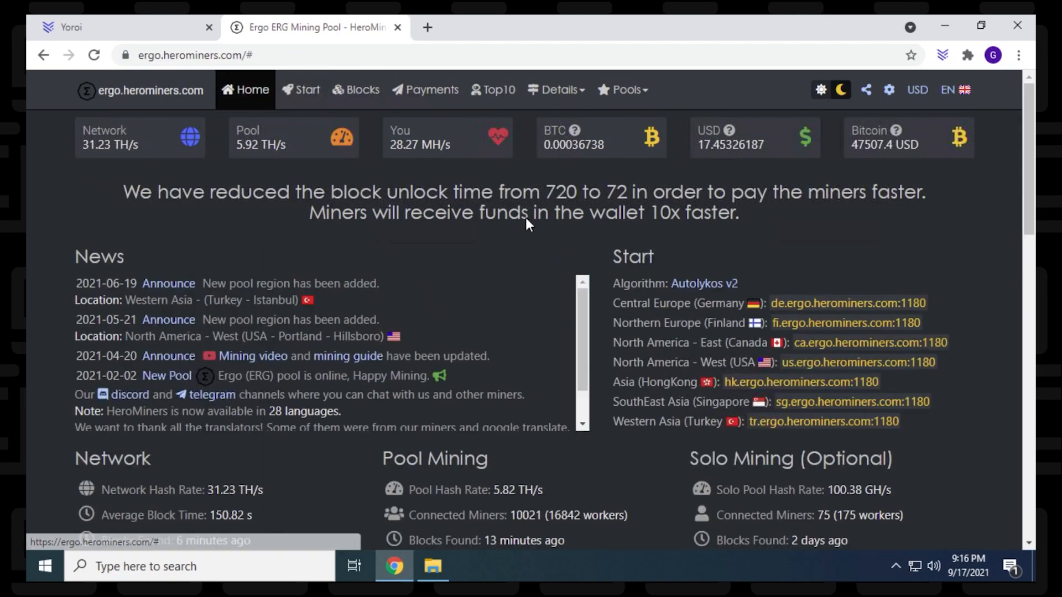